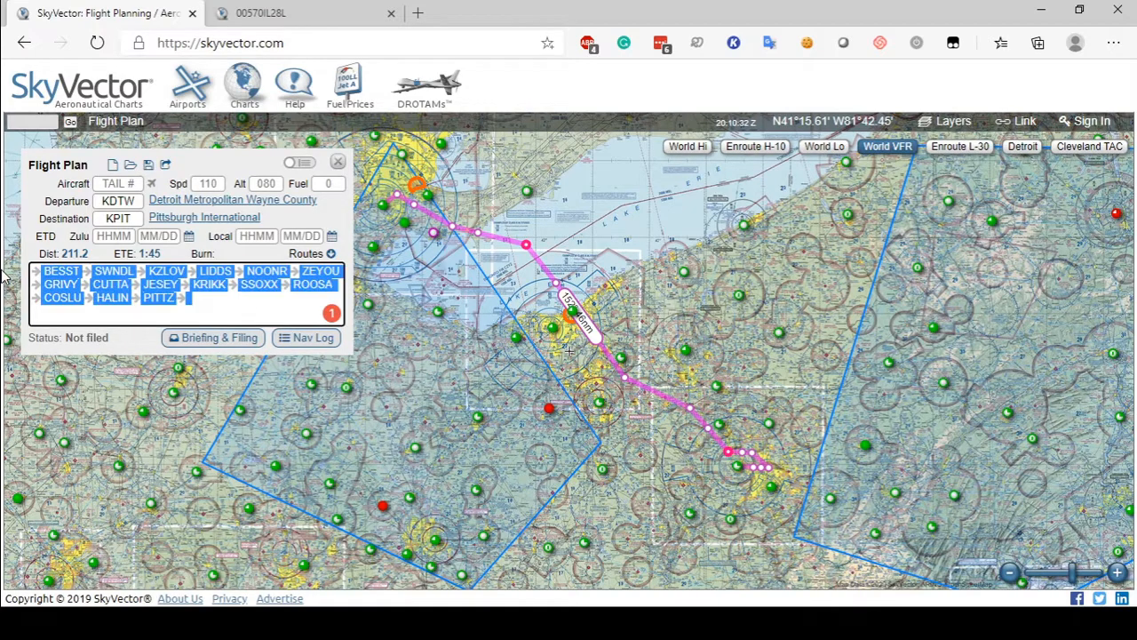
Step: View Detroit's airport approach procedures list in SkyVector for the KDTW–KPIT plan
click(197, 199)
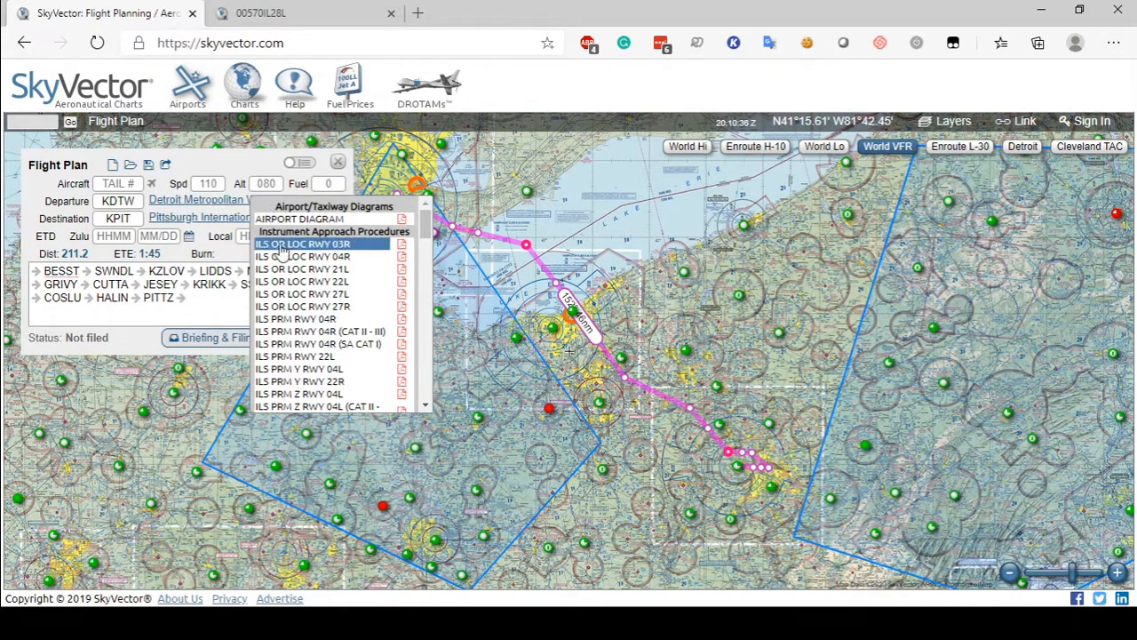
scroll(down, 3)
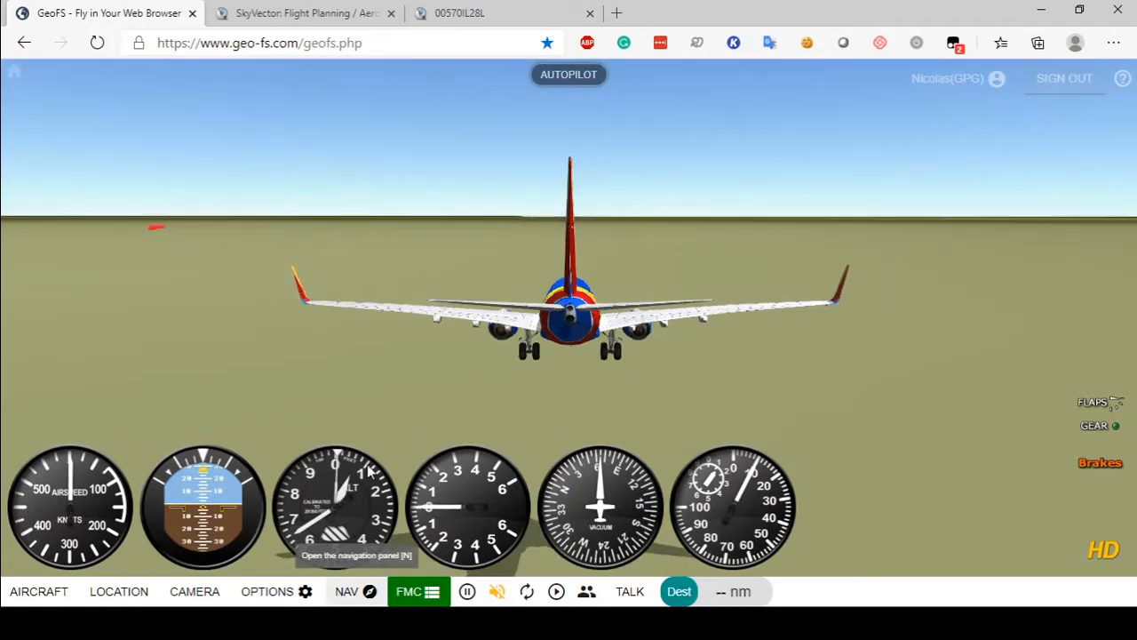
Step: From the NAV map, position the airliner for takeoff on runway 04L at KDTW
click(347, 590)
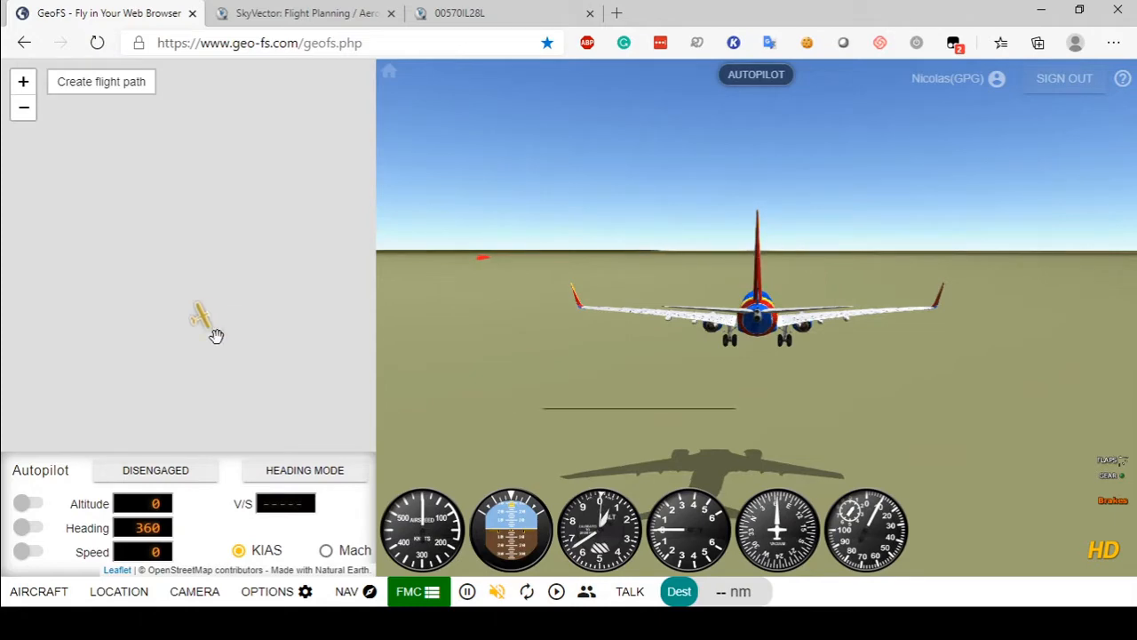
click(302, 12)
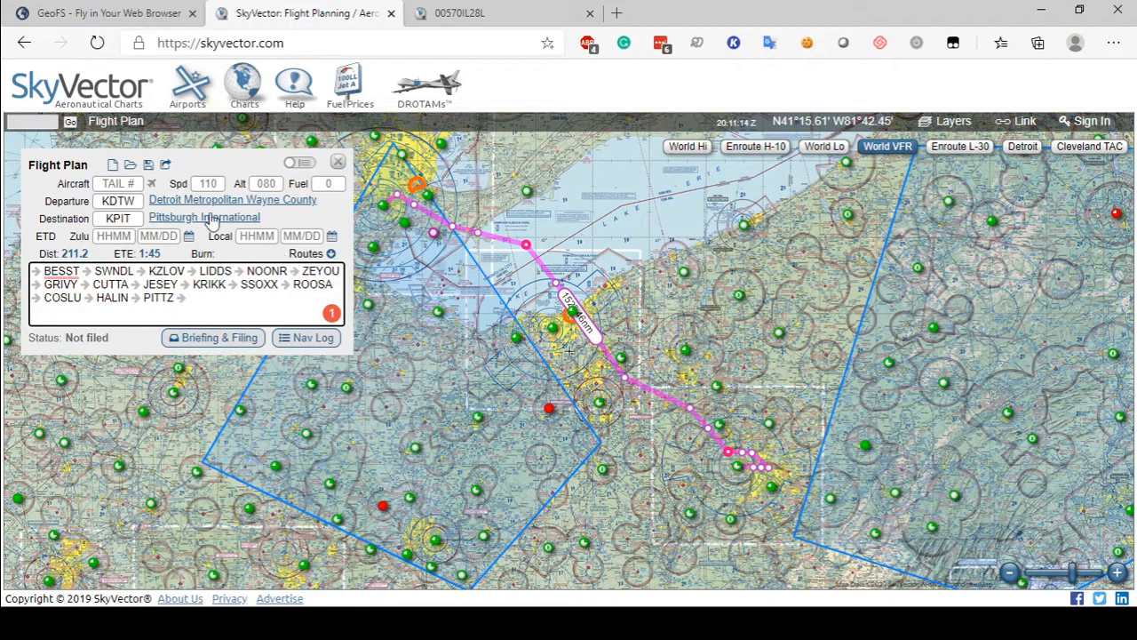
click(107, 13)
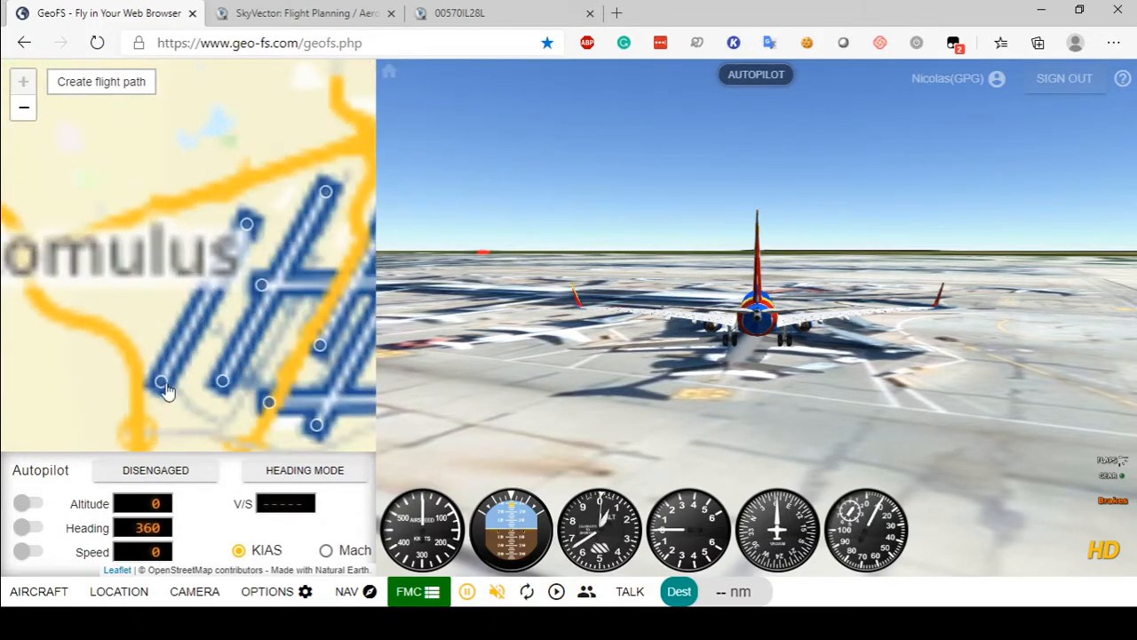
click(168, 384)
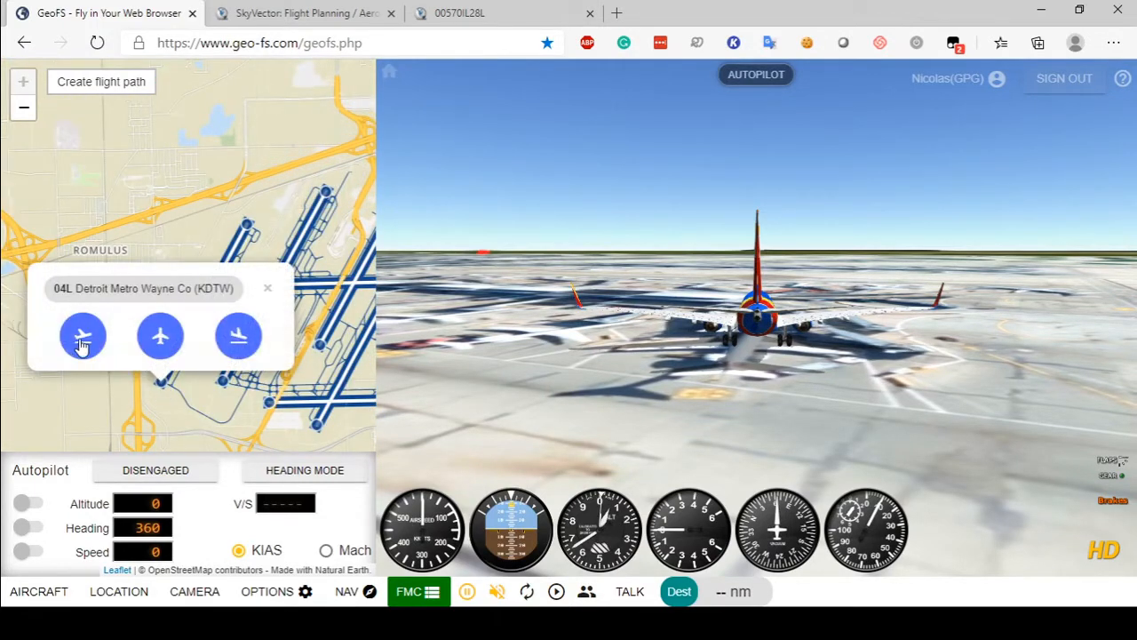
click(83, 336)
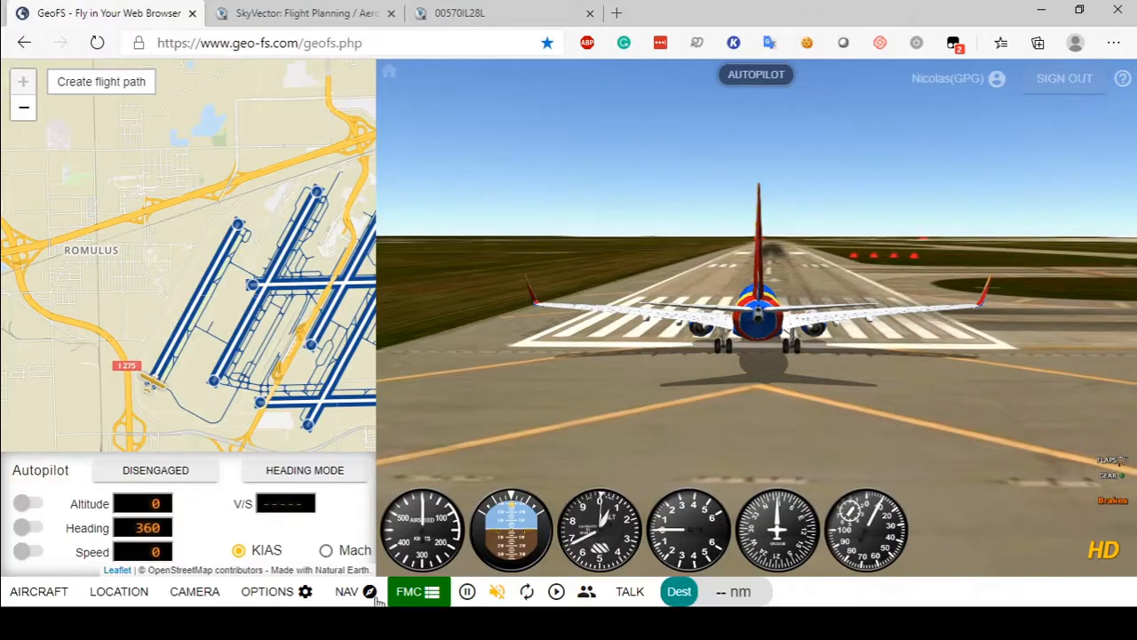
Step: In the FMC route, enter departure KDTW and arrival KPIT
click(417, 591)
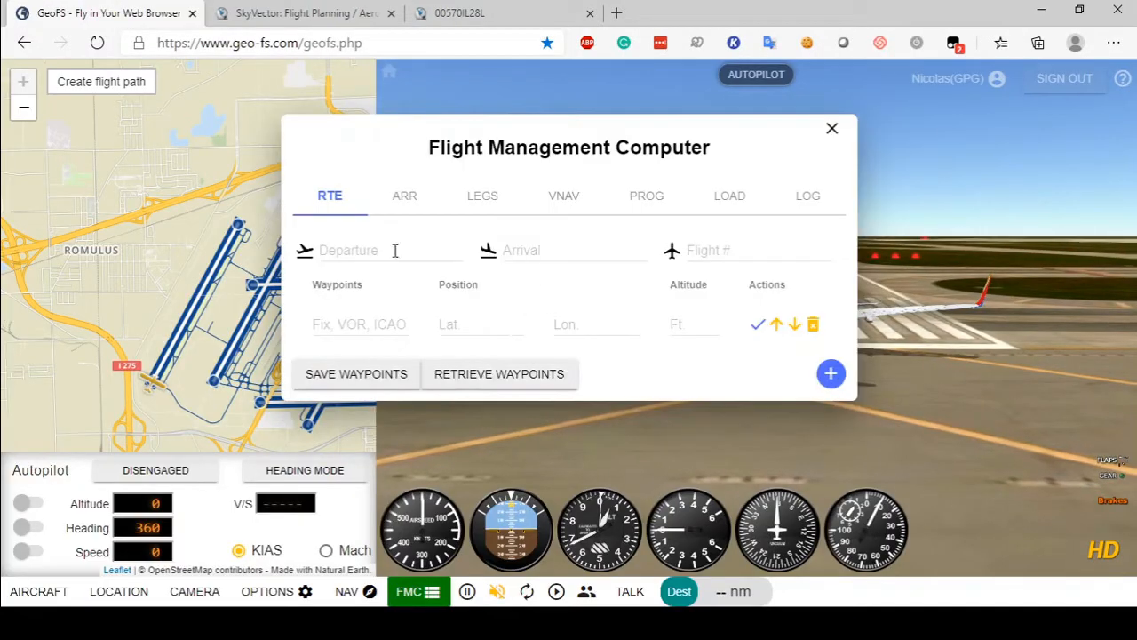
click(391, 249)
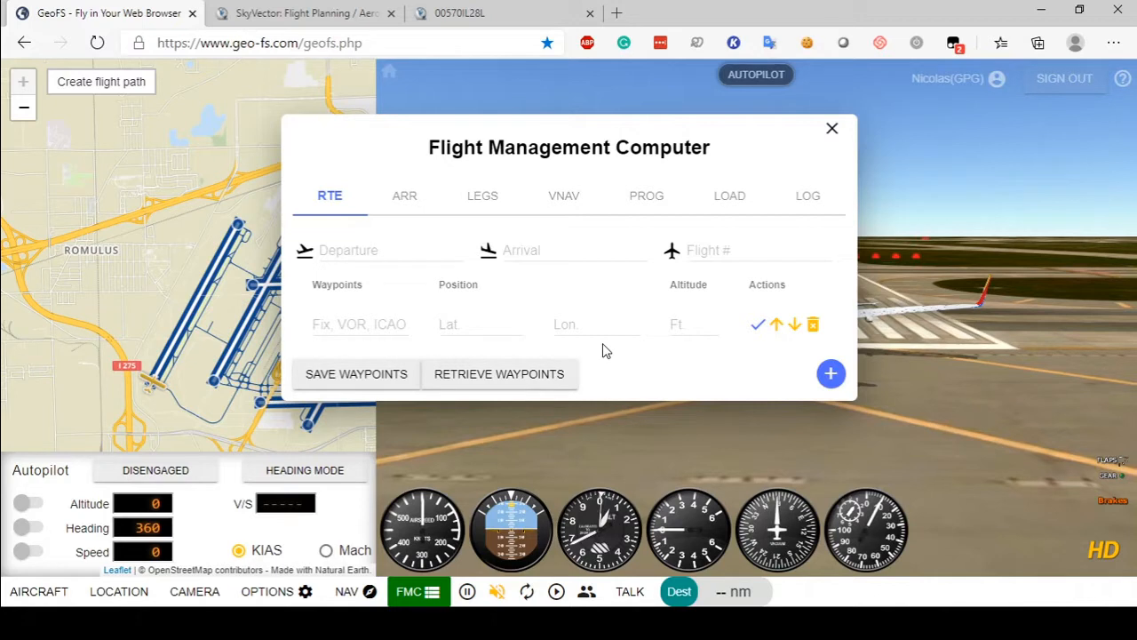
mouse_move(383, 283)
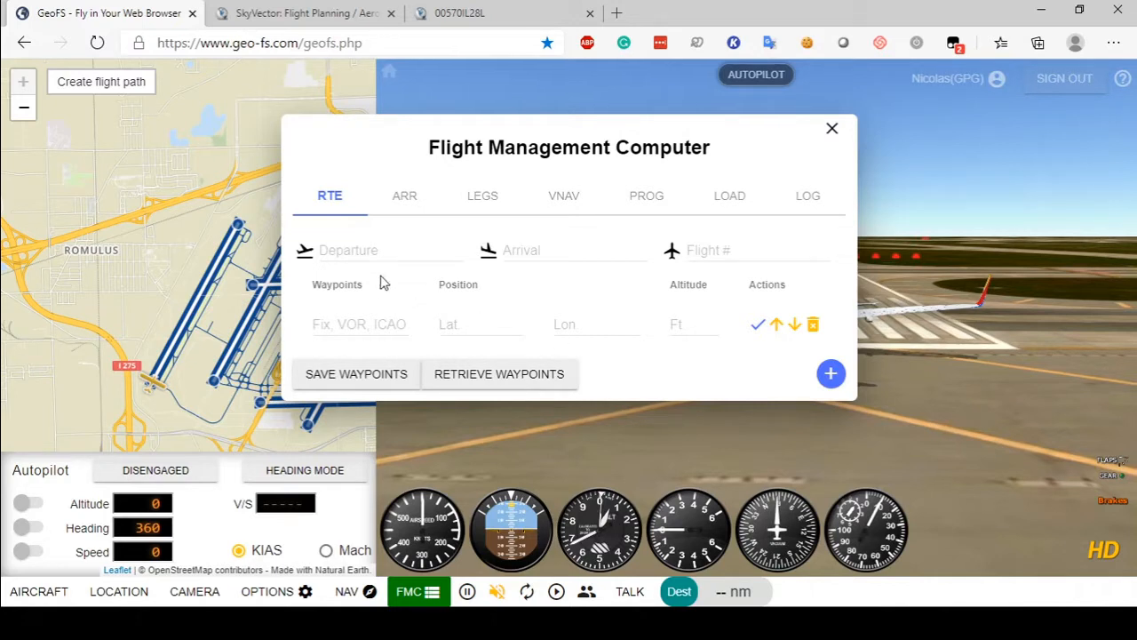
click(391, 249)
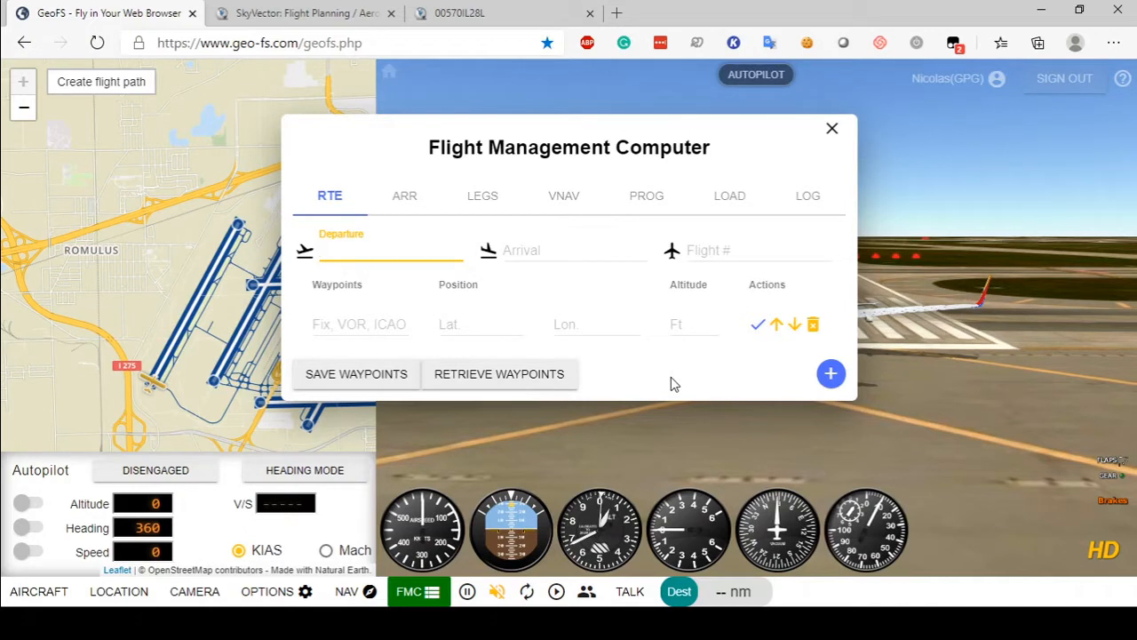
text(KDTW)
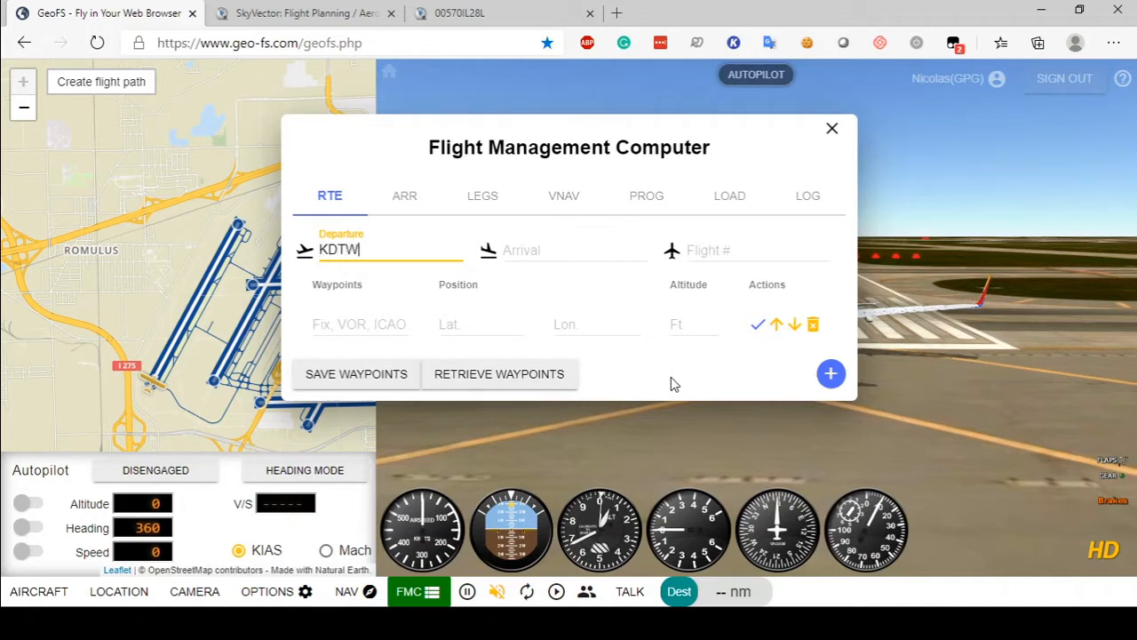
click(306, 12)
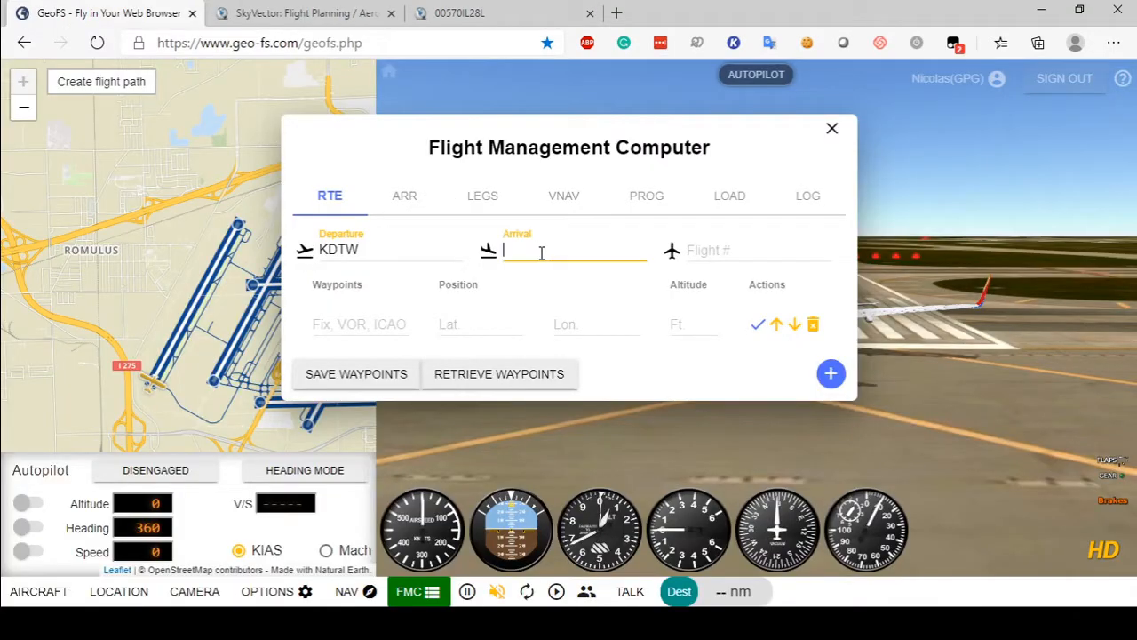
text(KPIT)
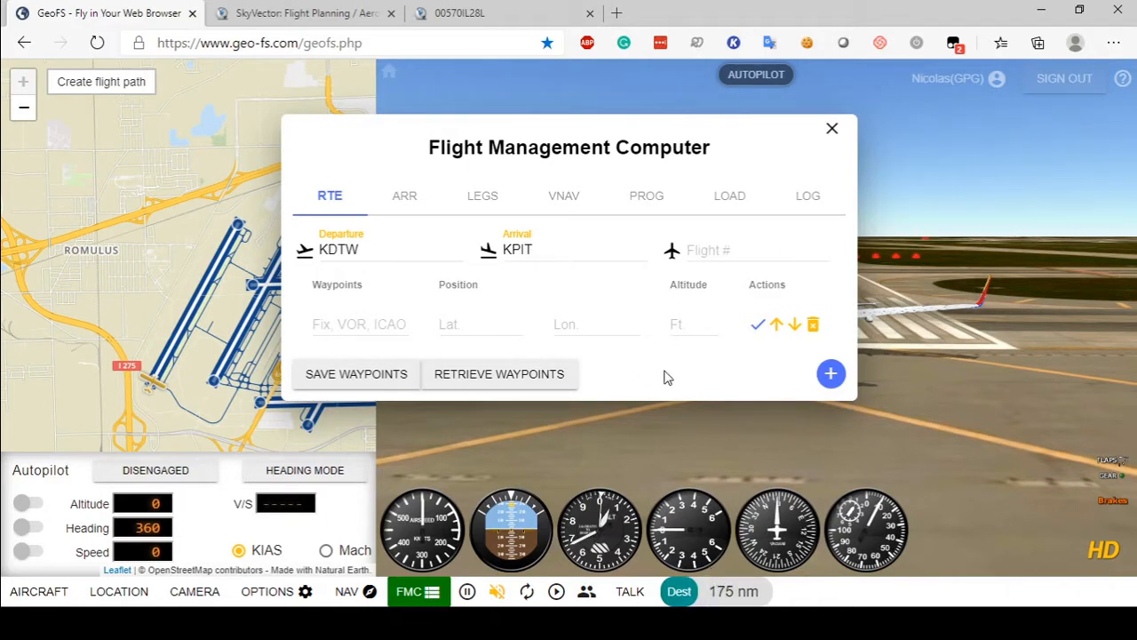
click(306, 13)
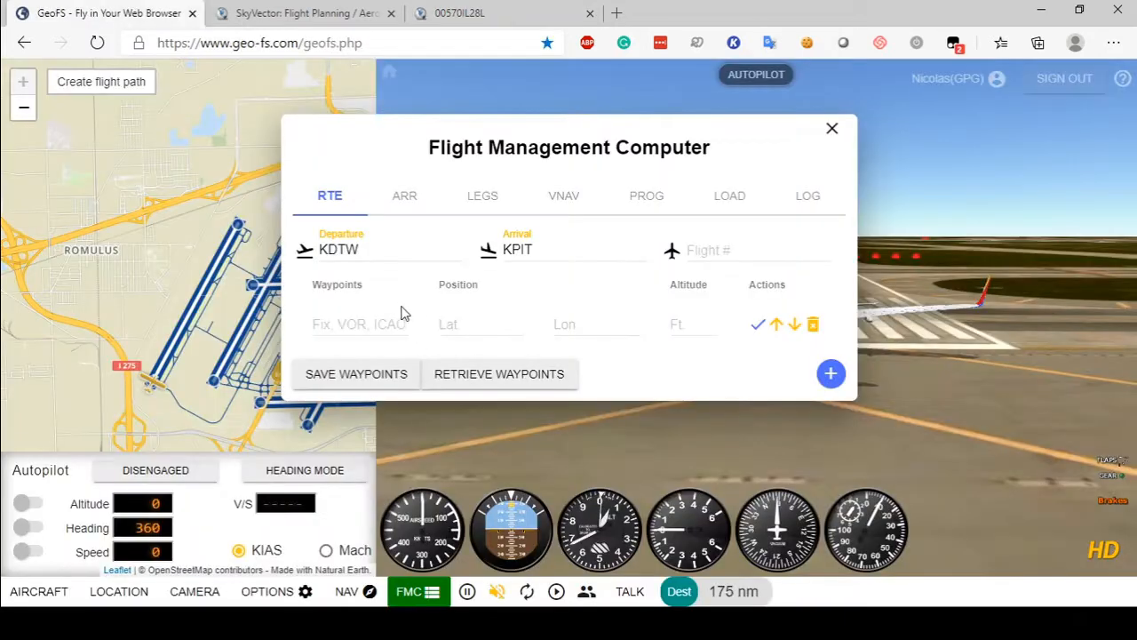
Step: Enter the flight number WN228 and confirm it
click(756, 250)
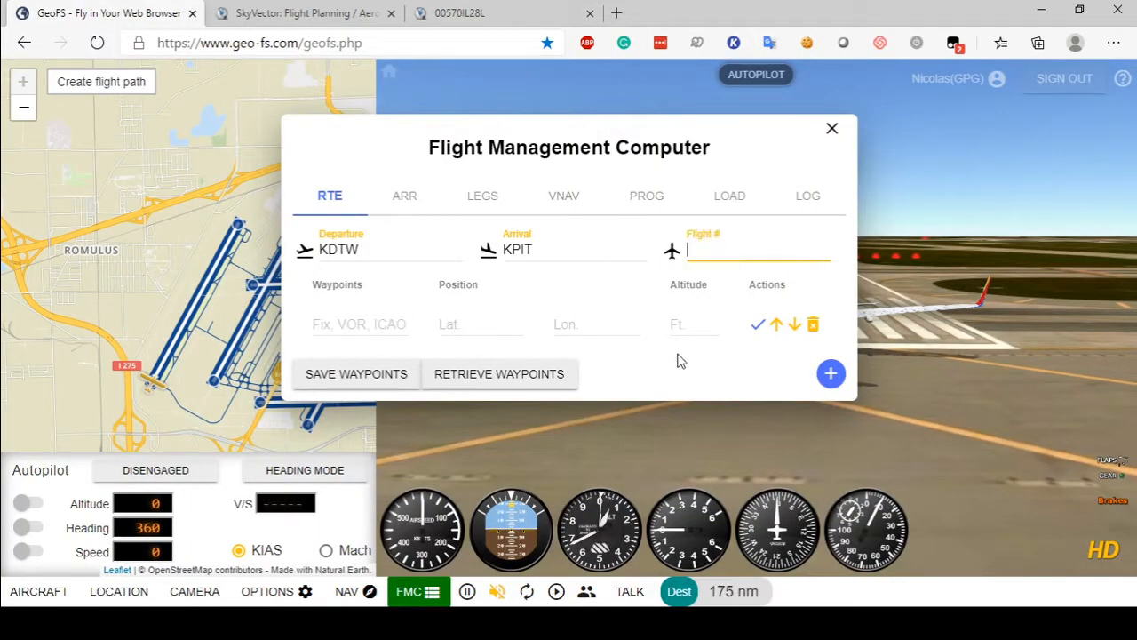
mouse_move(649, 371)
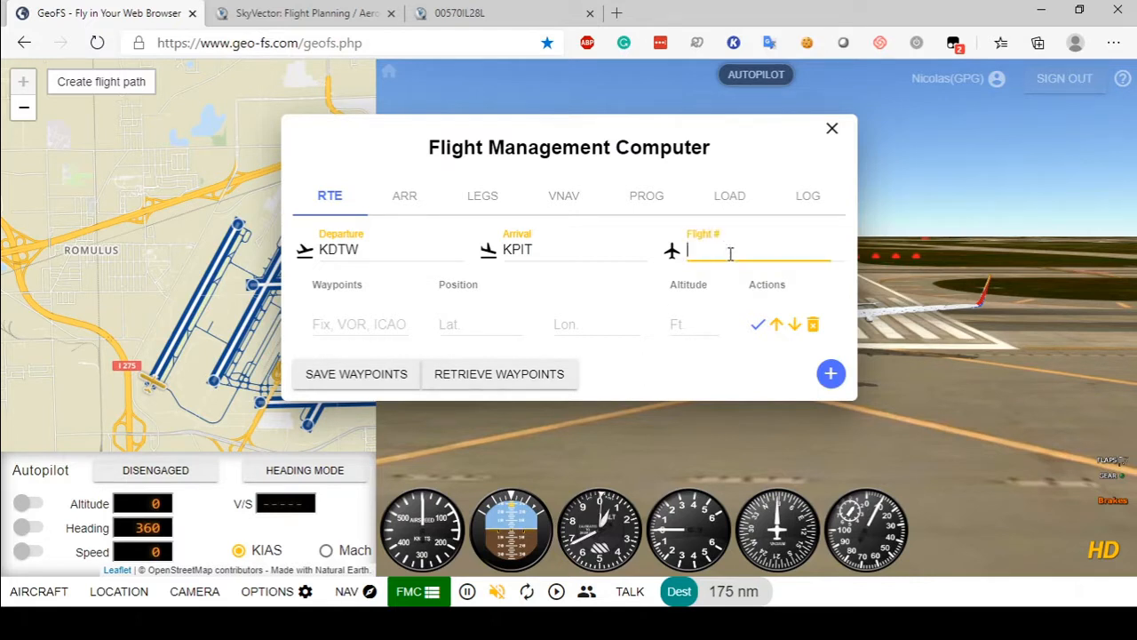
text(SWA)
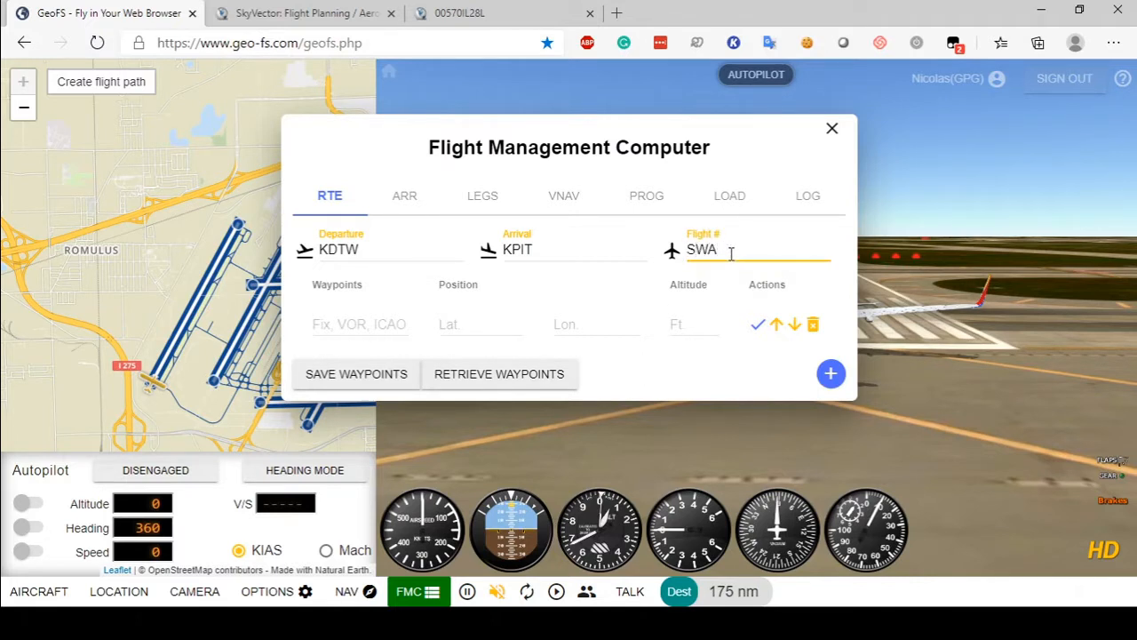
text(228)
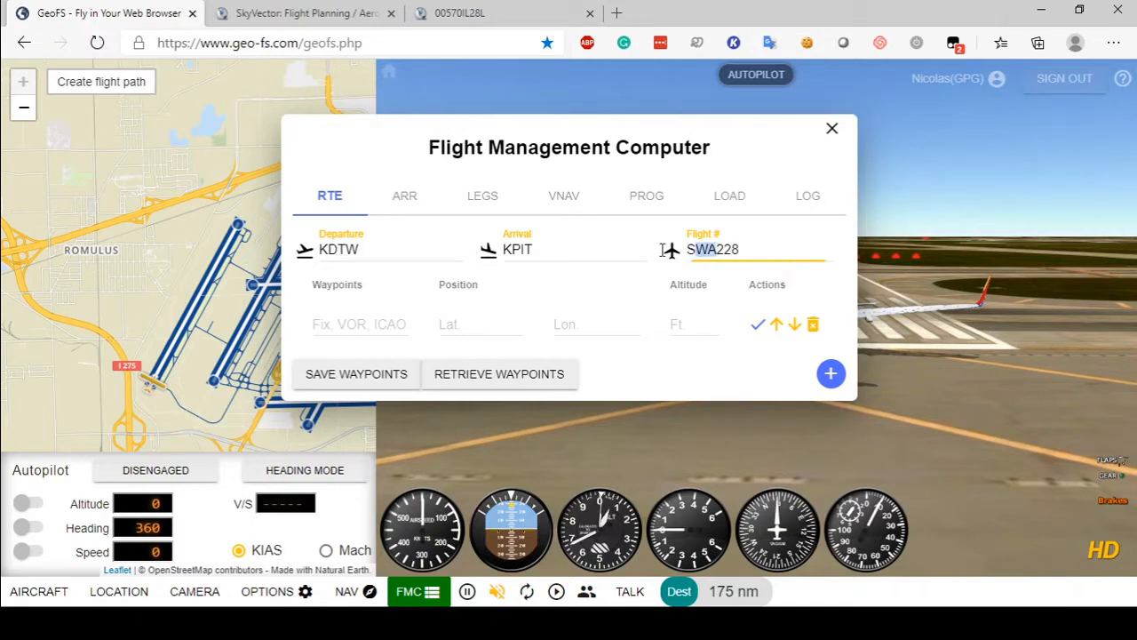
text(WN228)
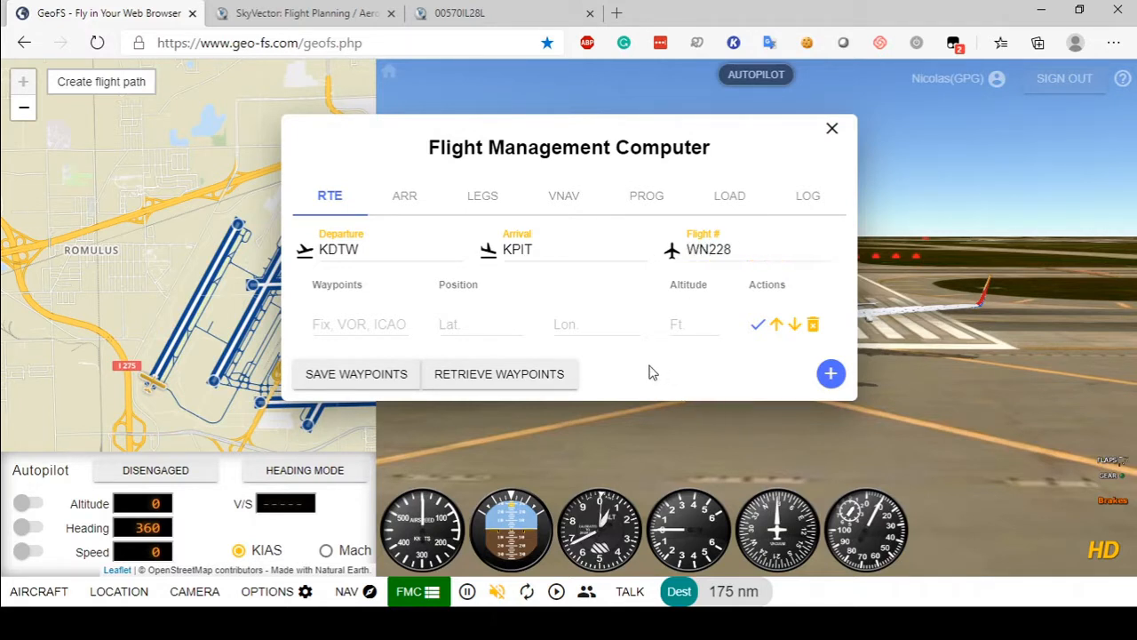
click(359, 323)
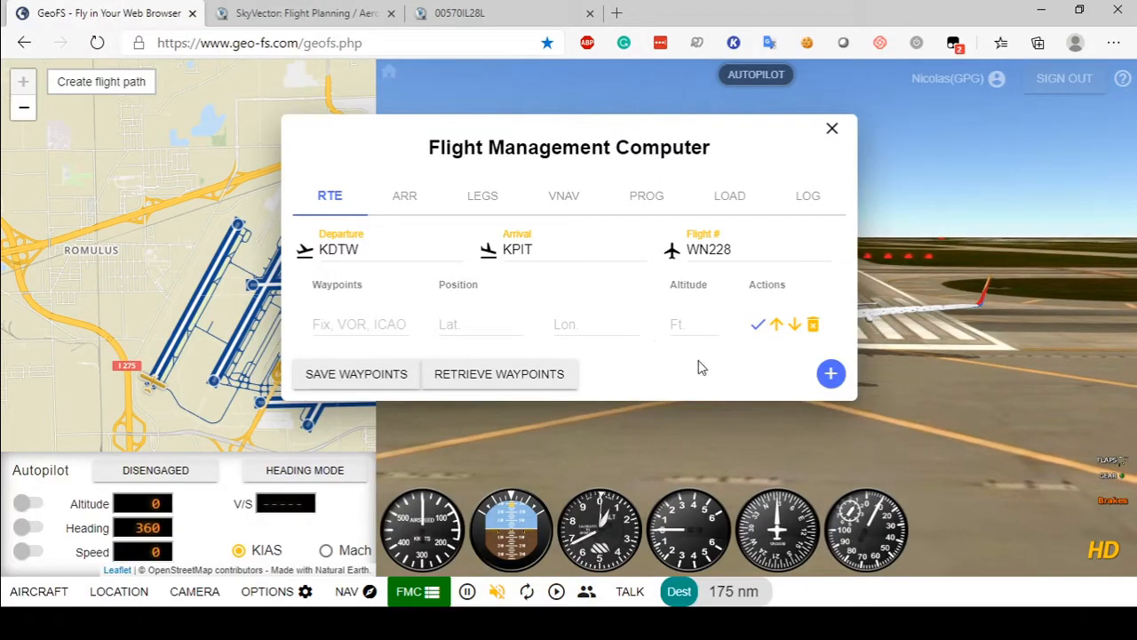
click(306, 12)
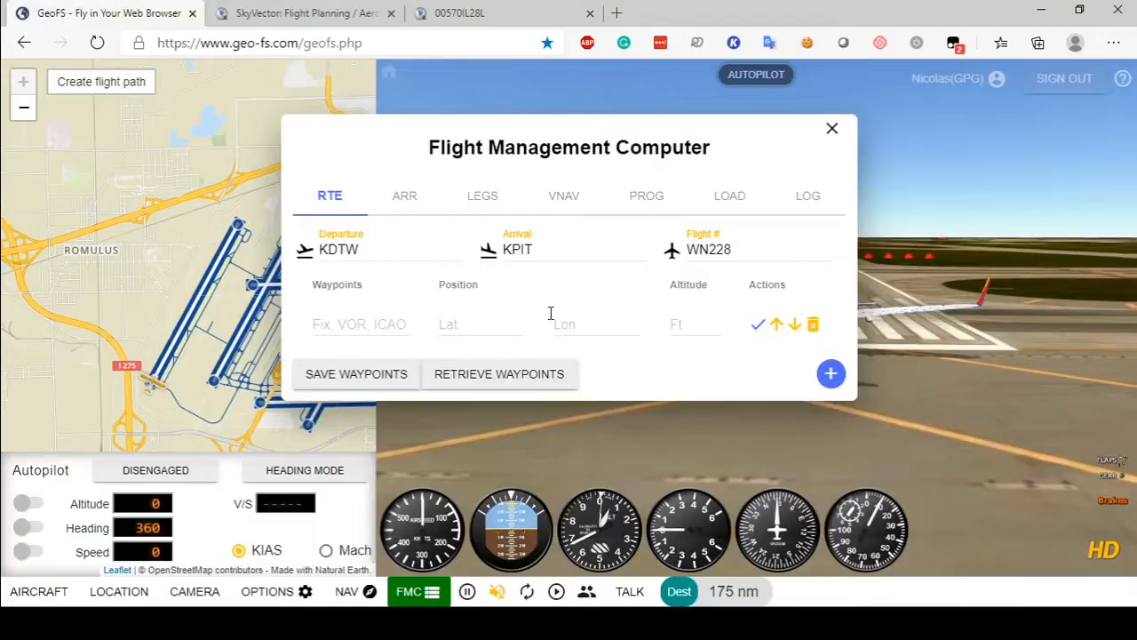
Step: Add route waypoints after BESST from the SkyVector plan, including SWNDL and JES rows
click(307, 12)
text(BESS)
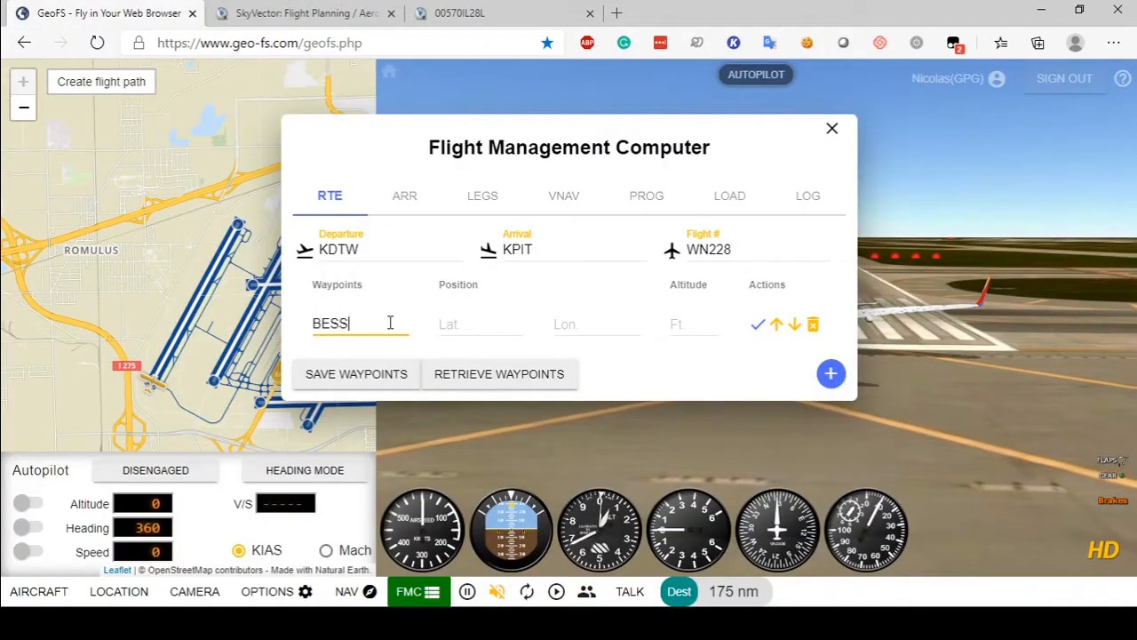
text(T)
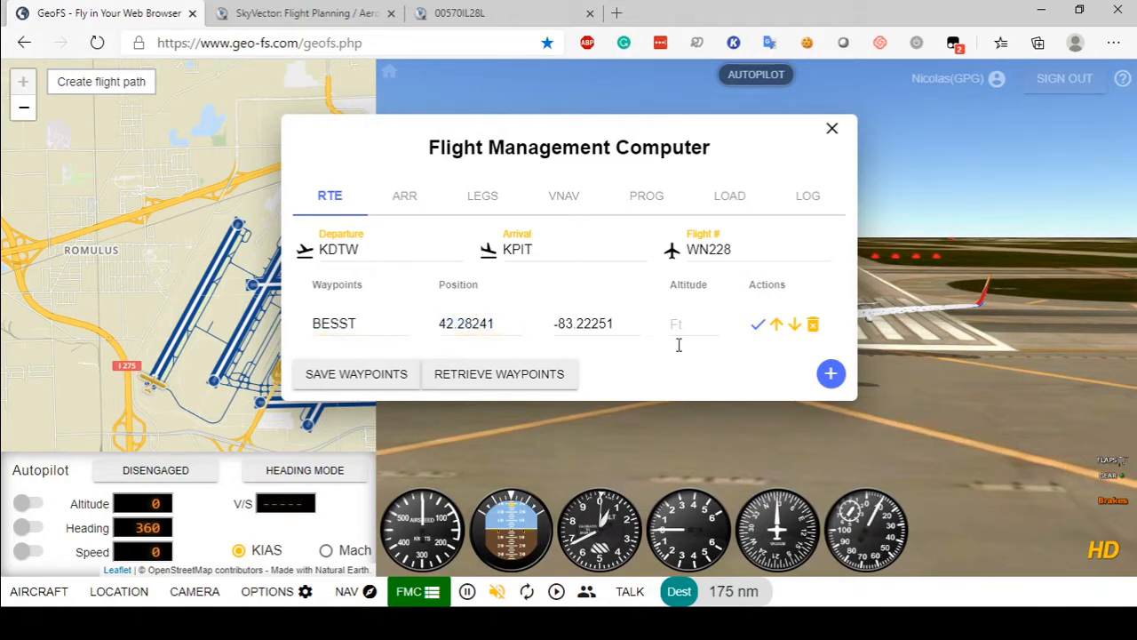
mouse_move(673, 362)
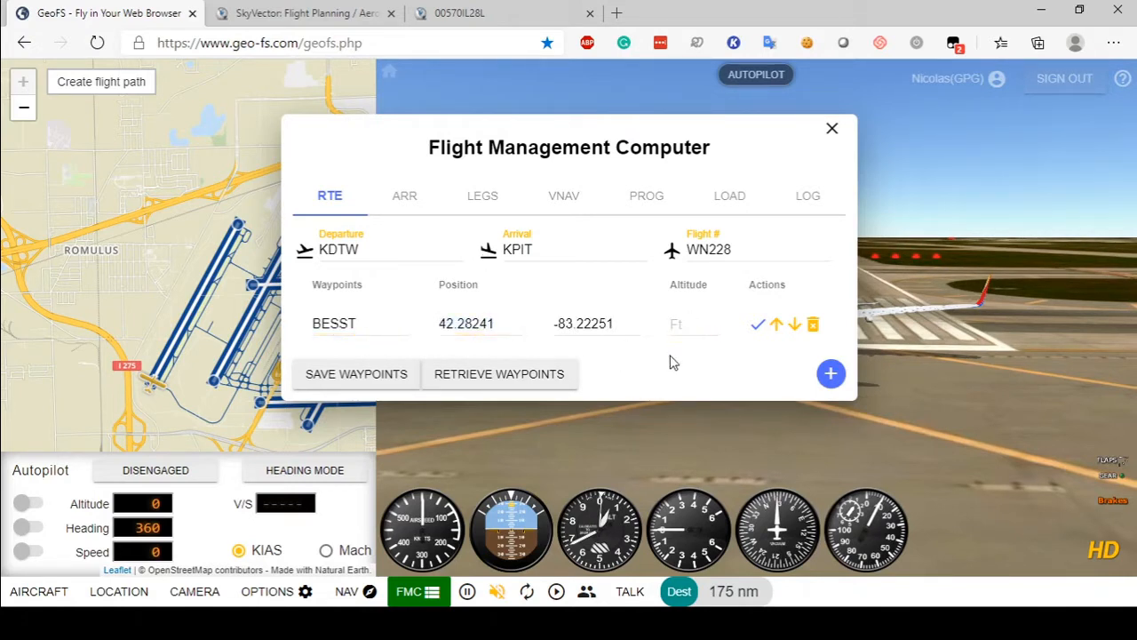
mouse_move(685, 355)
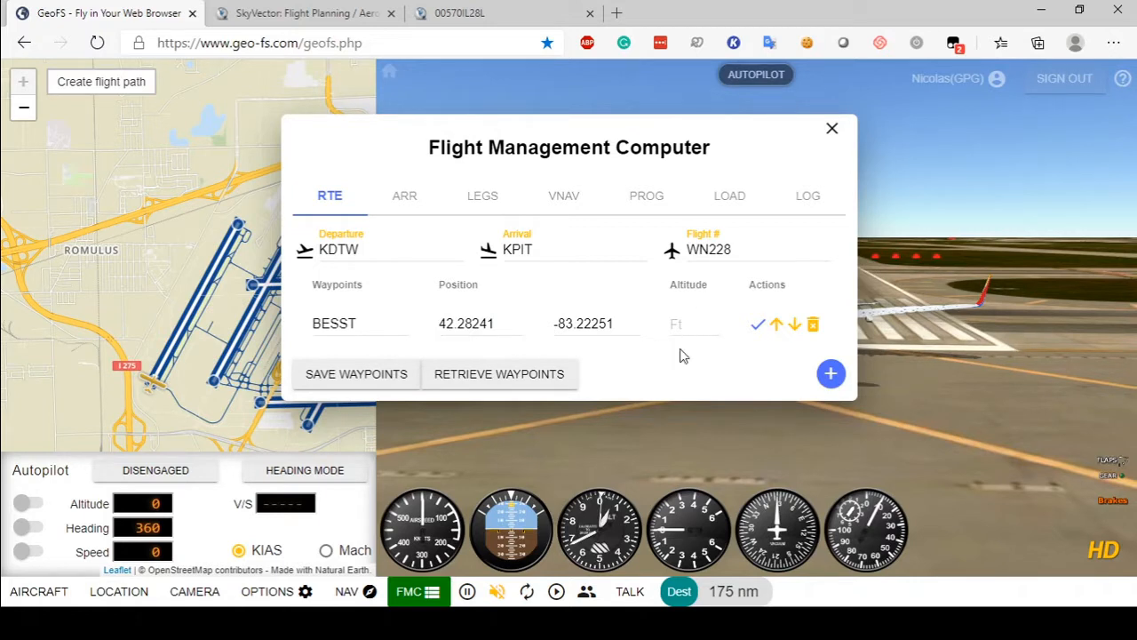
mouse_move(654, 380)
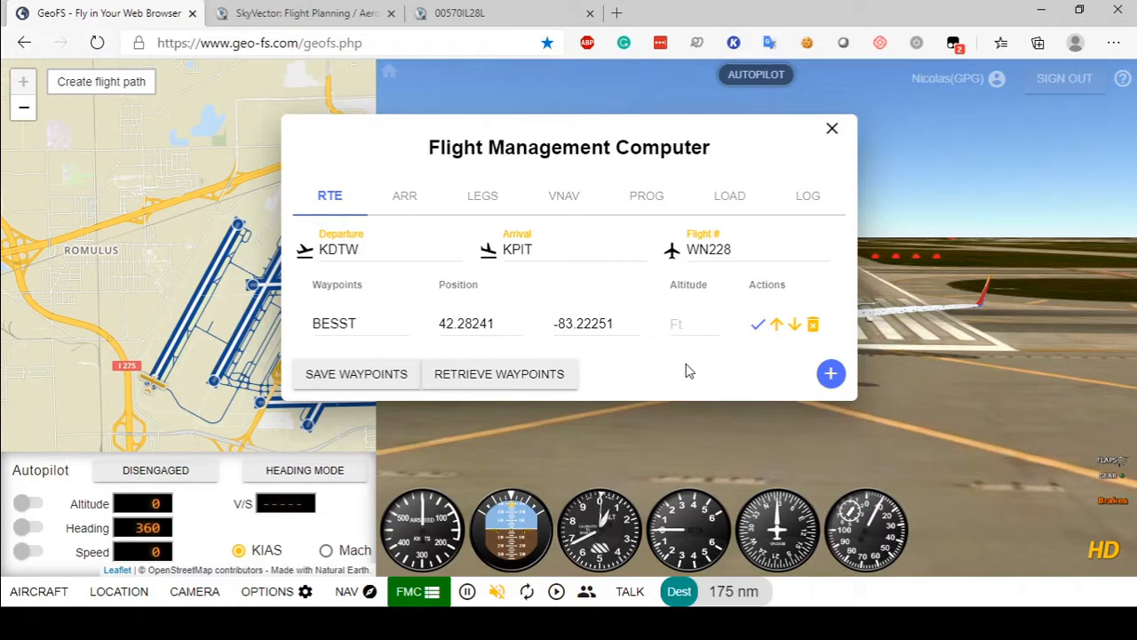
mouse_move(679, 338)
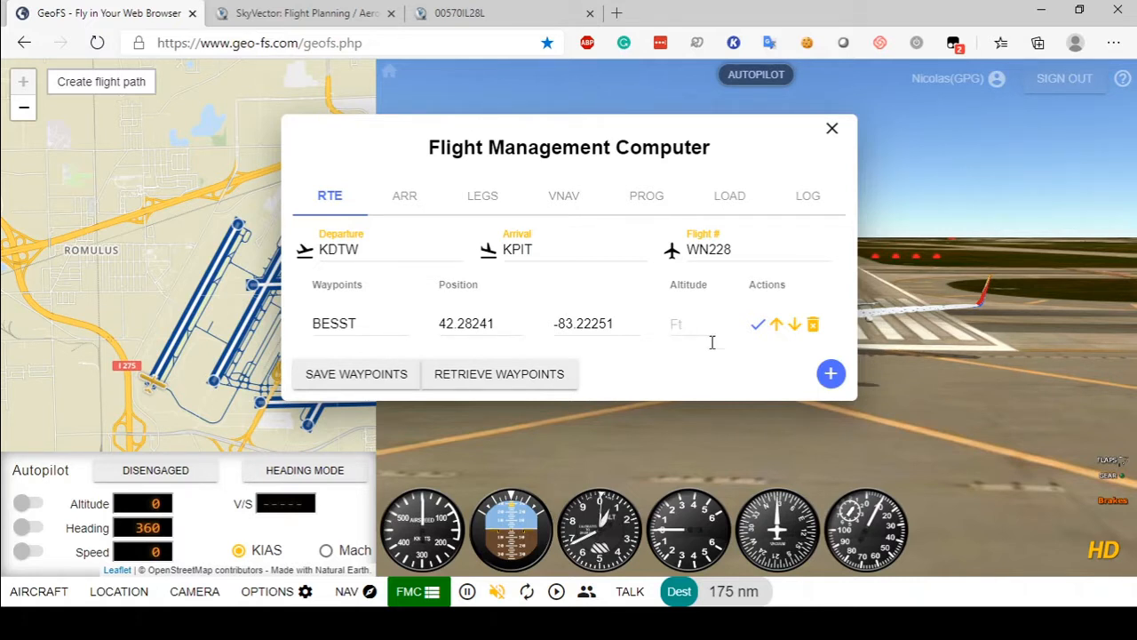
click(830, 373)
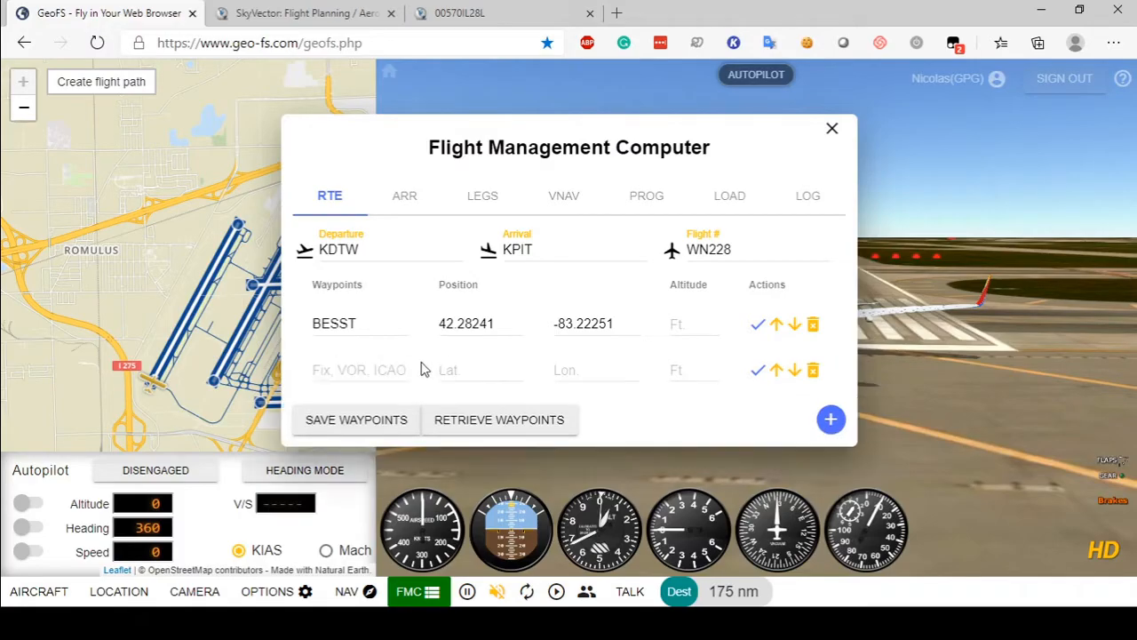
click(307, 13)
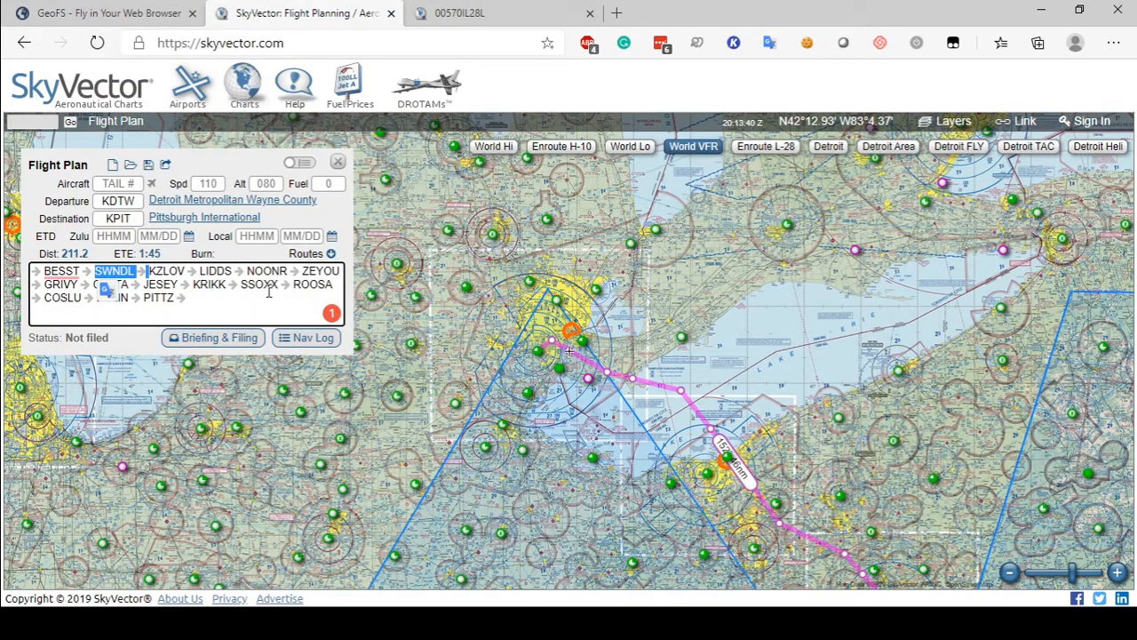
click(107, 13)
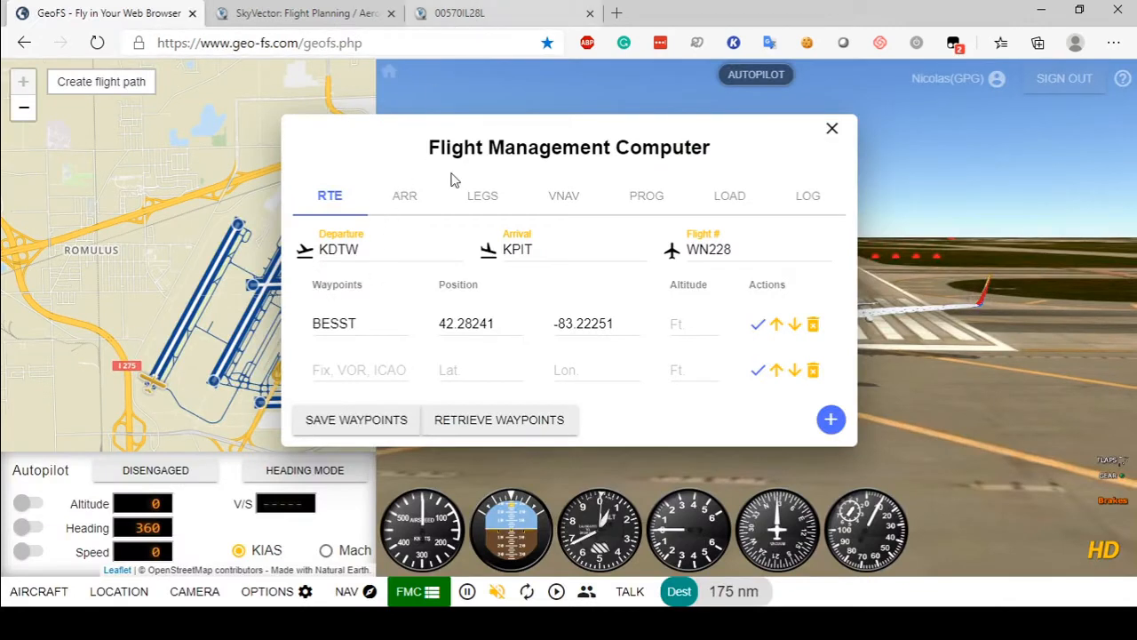
text(SWNDL)
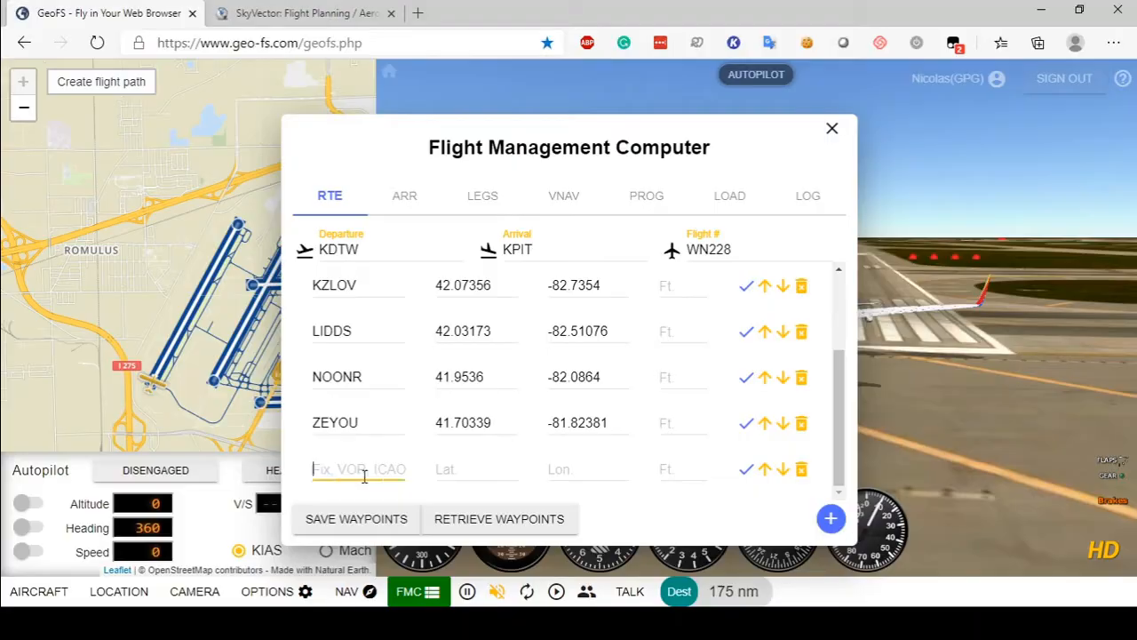
text(JES)
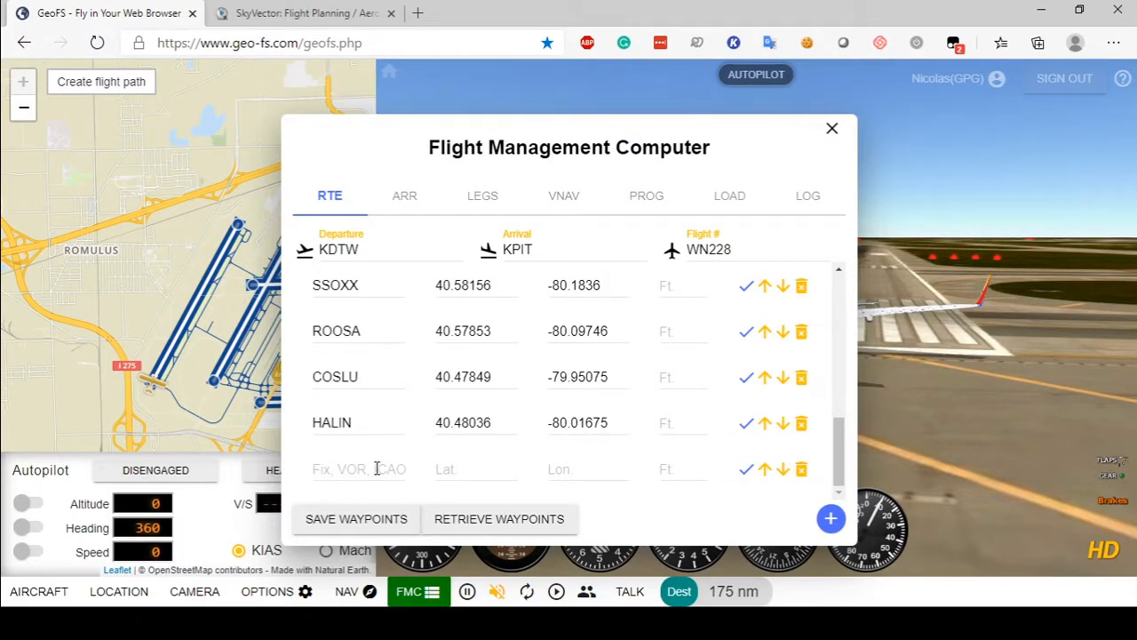
Step: Open Pittsburgh's ILS or LOC RWY 28L chart and set COSLU and HALIN to 4000 ft
click(307, 12)
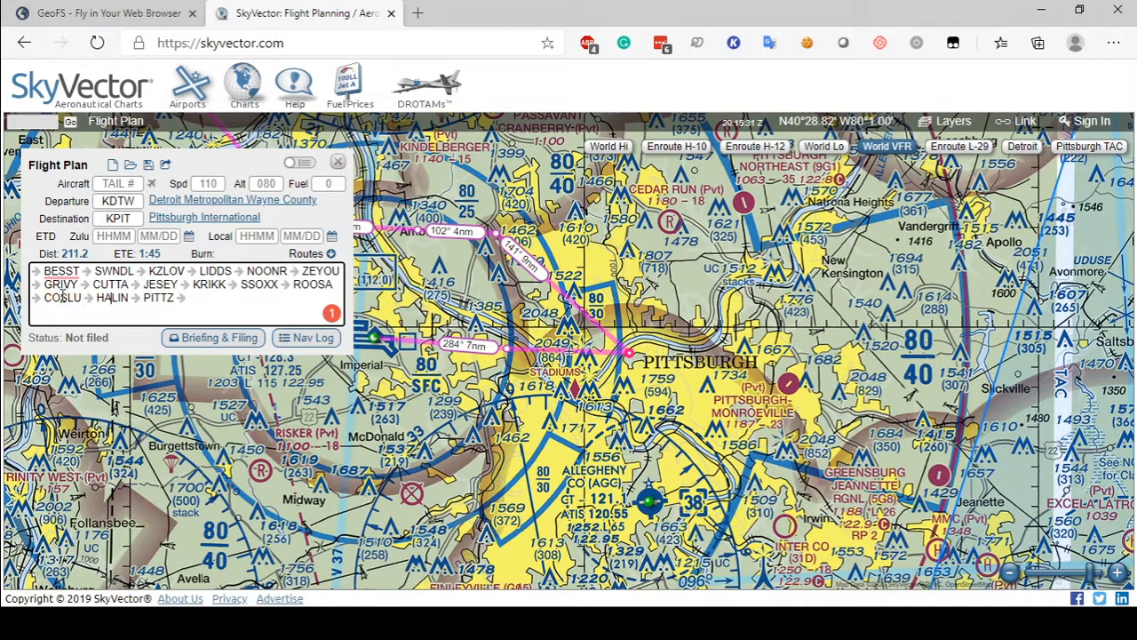
click(199, 217)
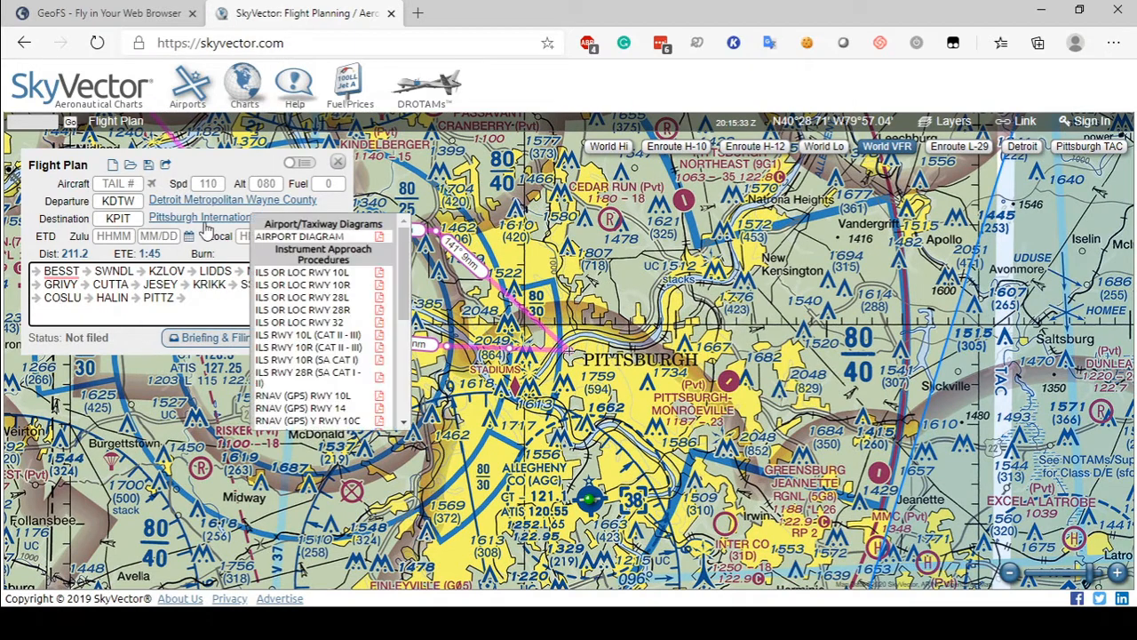
click(302, 297)
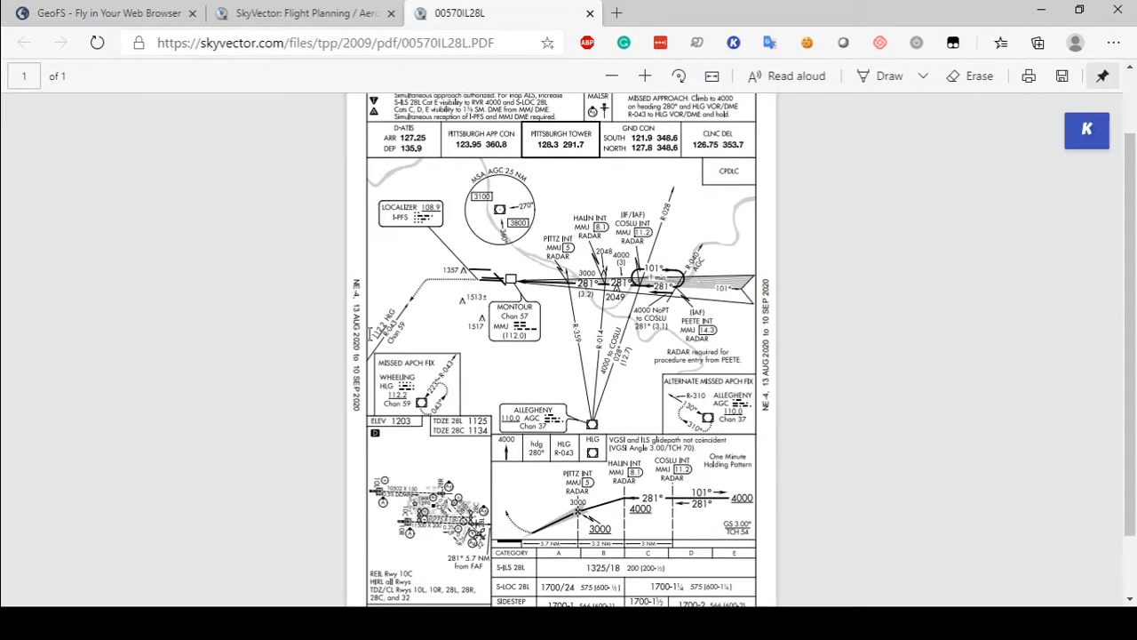
scroll(down, 3)
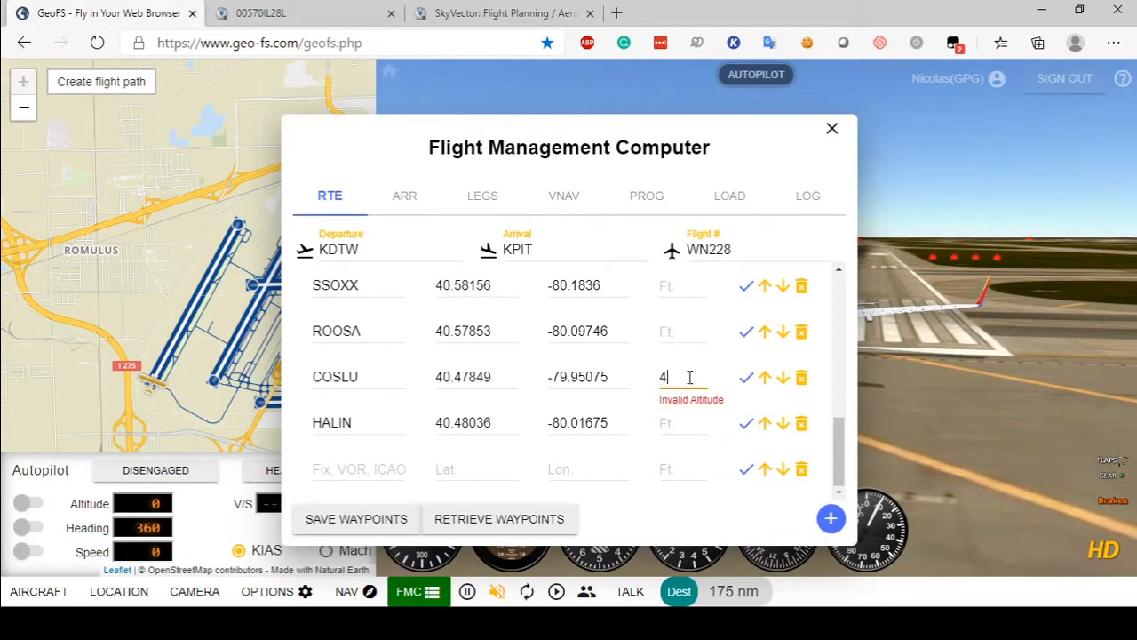
click(302, 12)
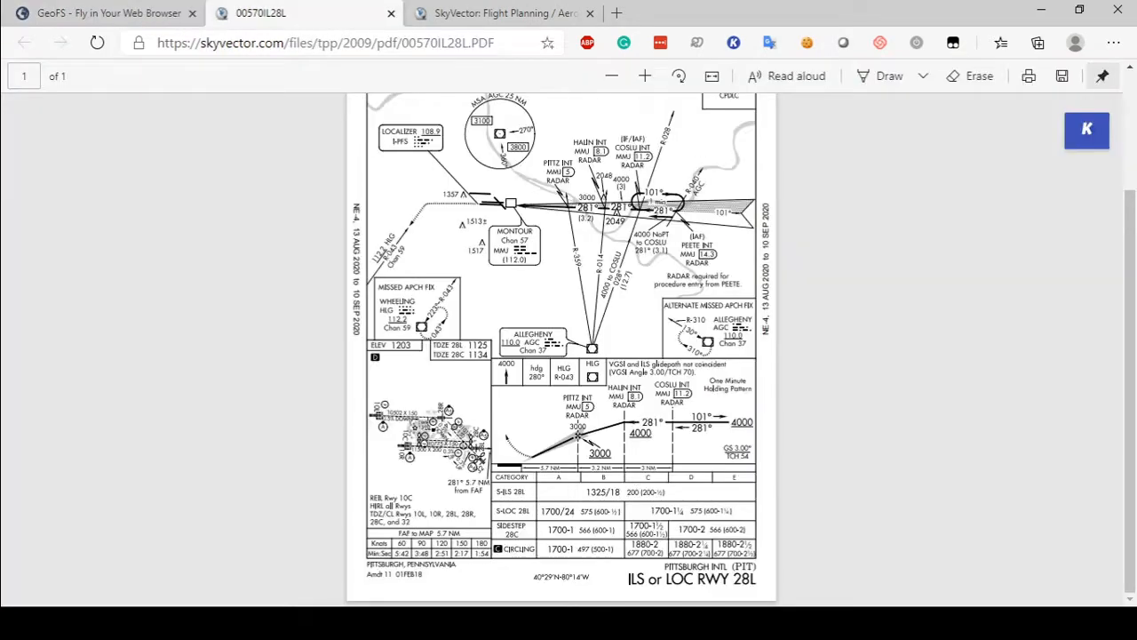
click(506, 12)
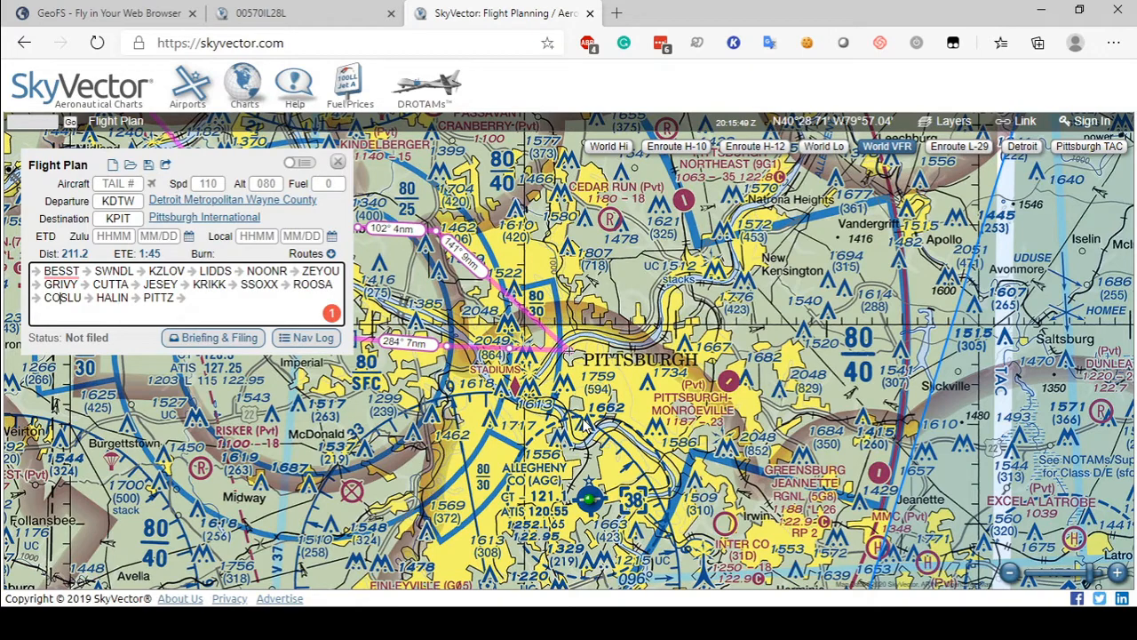
click(100, 13)
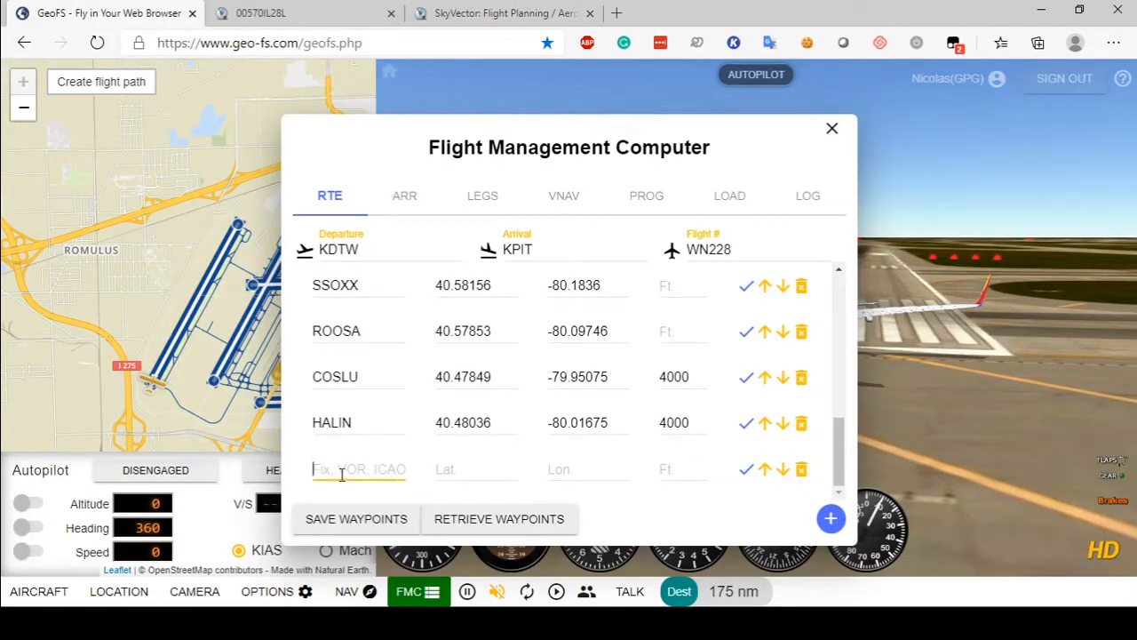
Step: Add the final waypoint PITTZ at 3000 ft from the approach chart
click(302, 12)
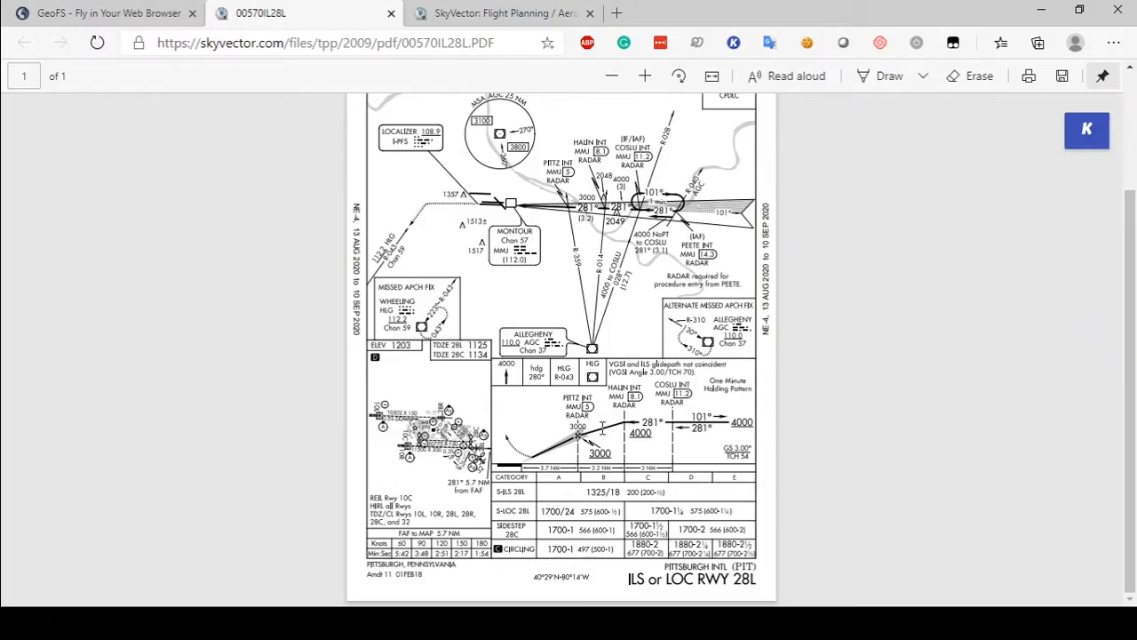
click(107, 13)
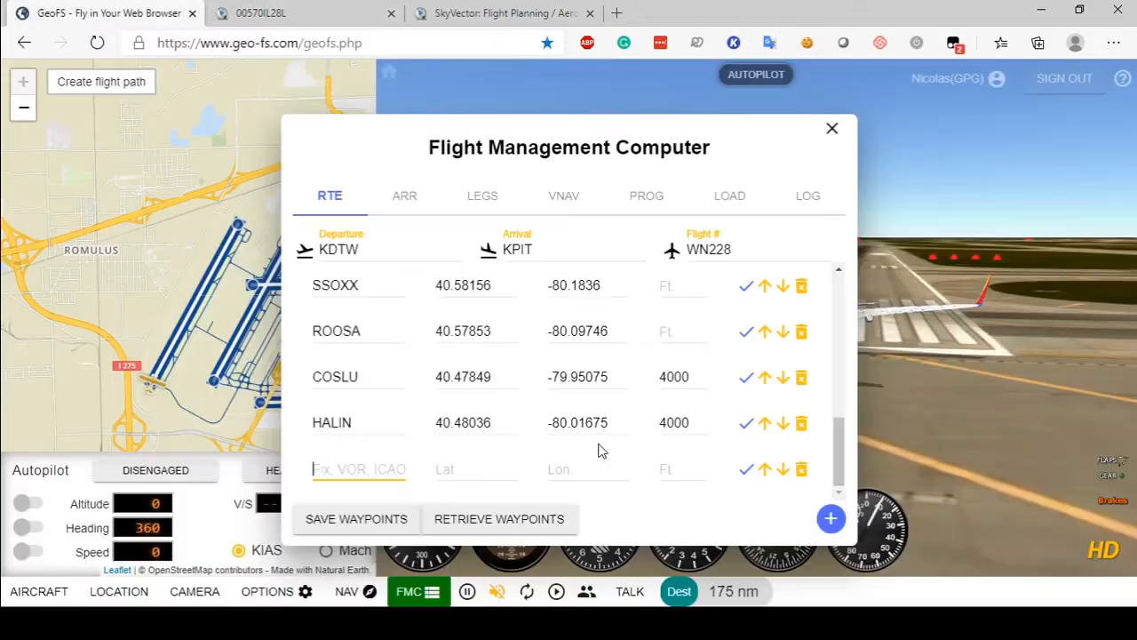
text(PITT)
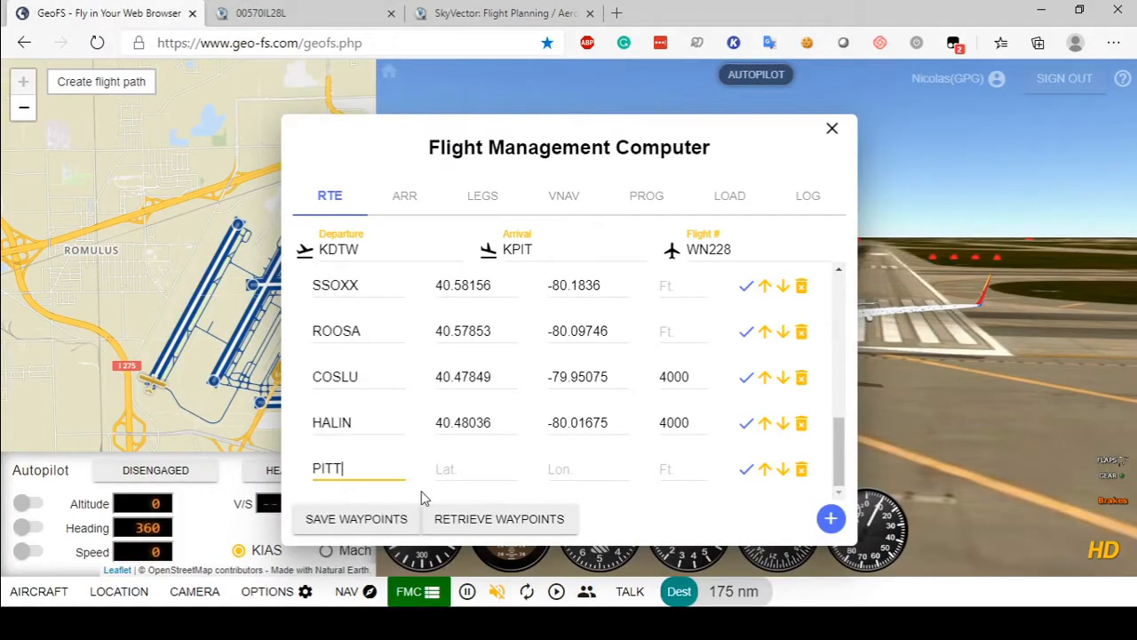
click(303, 12)
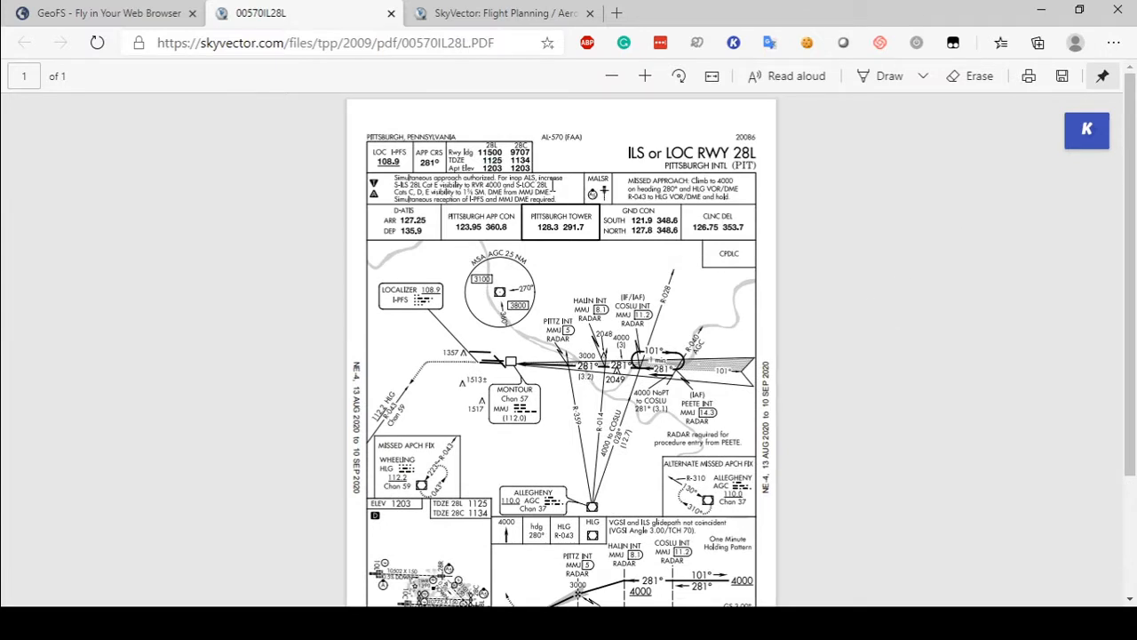
click(507, 13)
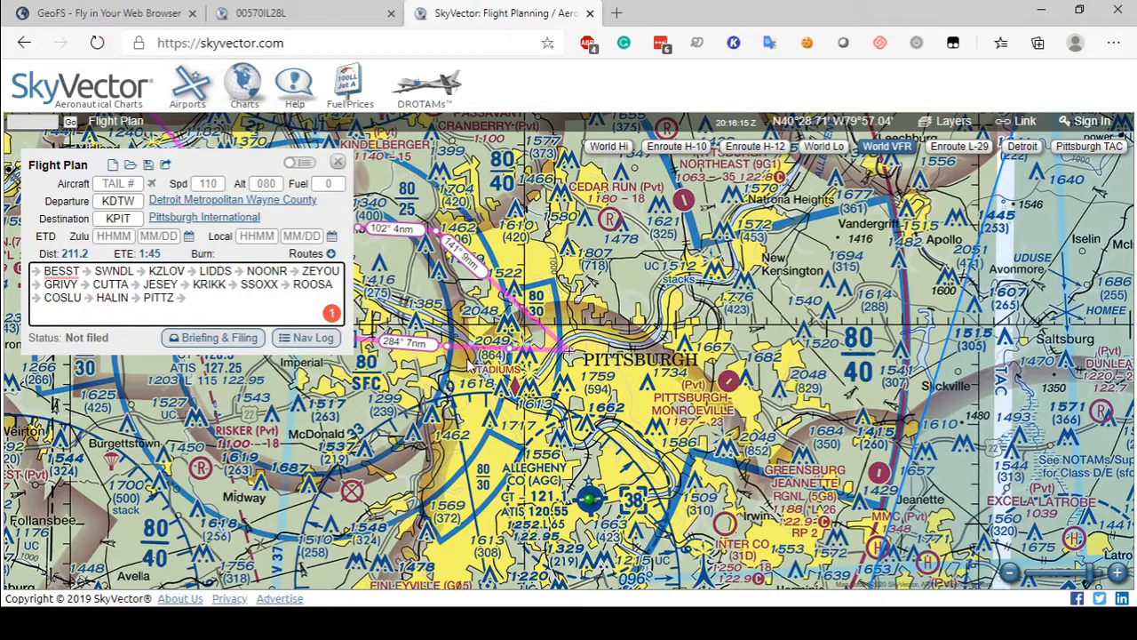
click(107, 12)
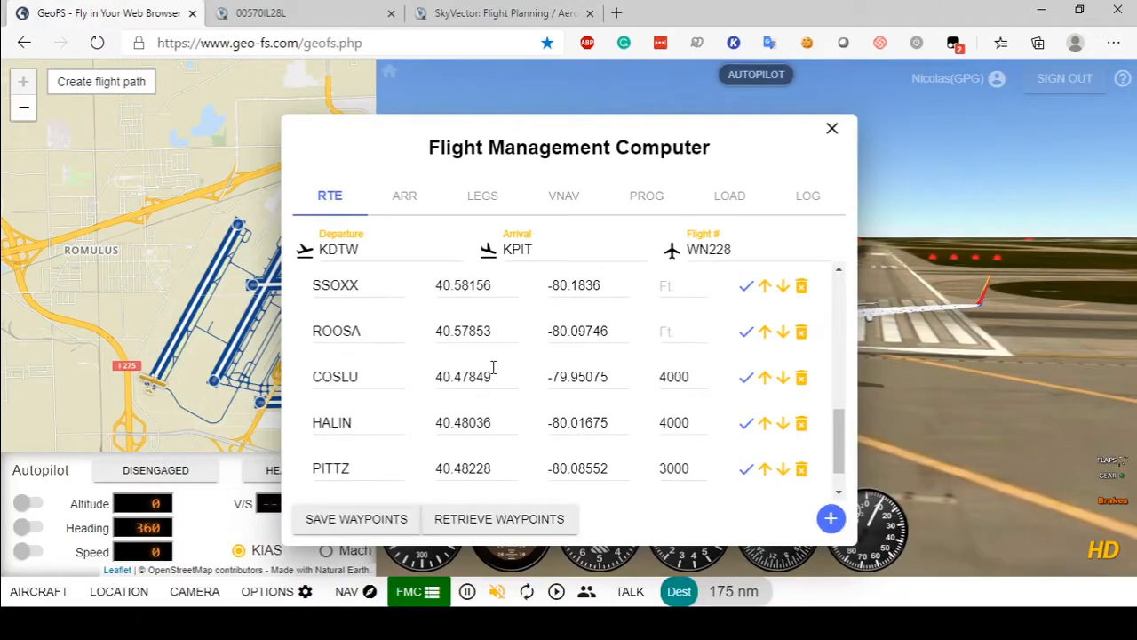
Step: Add a runway waypoint named RW28L with altitude 990 after PITTZ
click(800, 286)
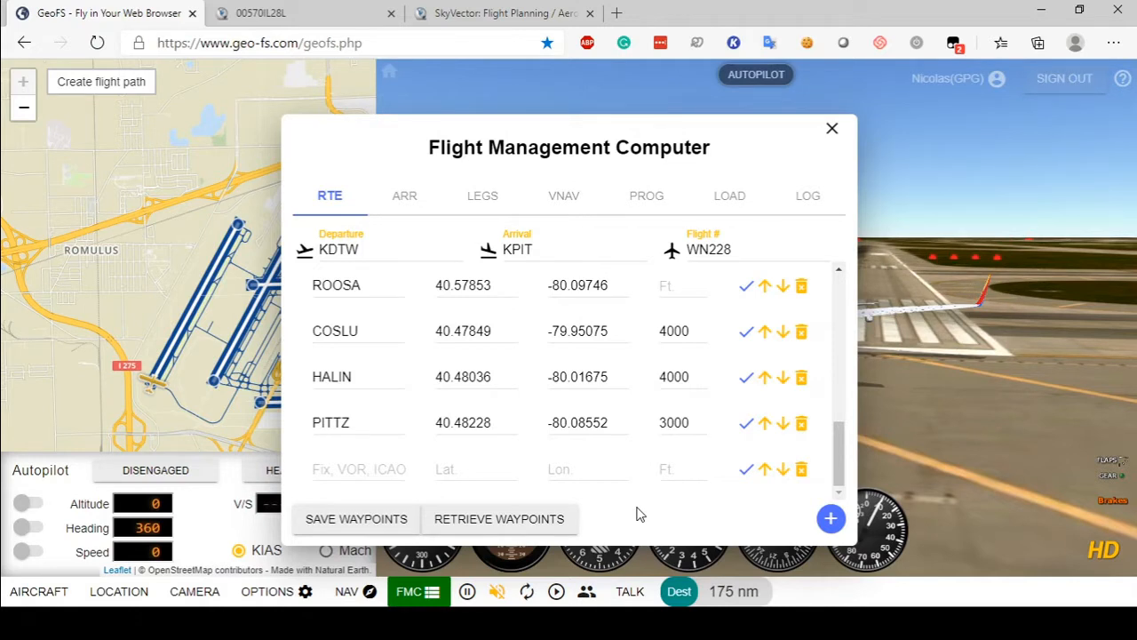
click(683, 469)
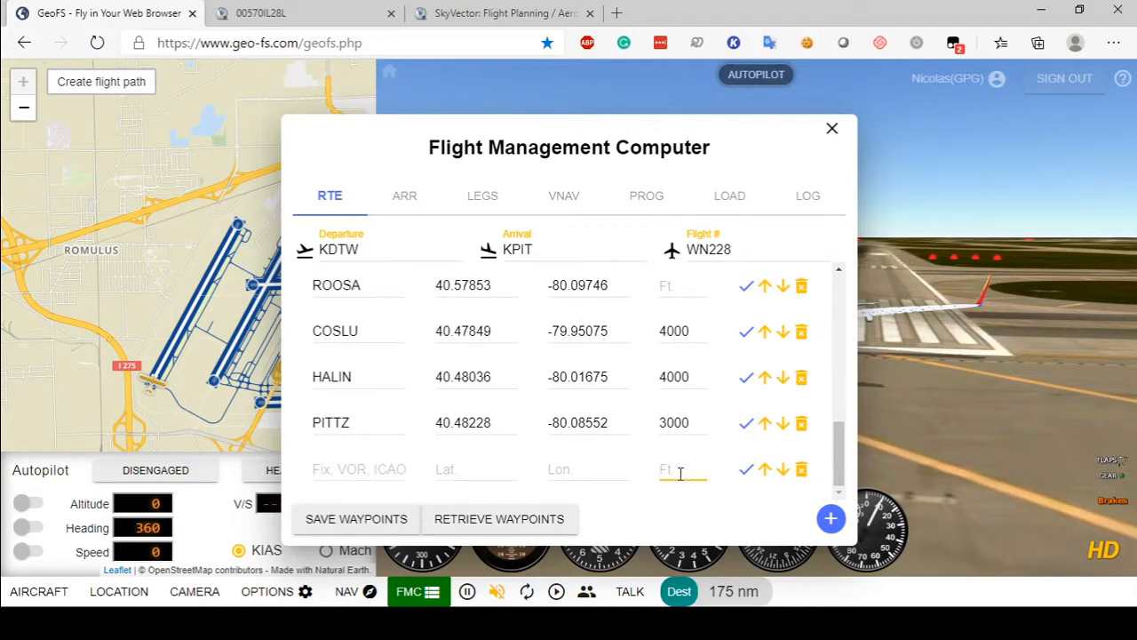
text(990)
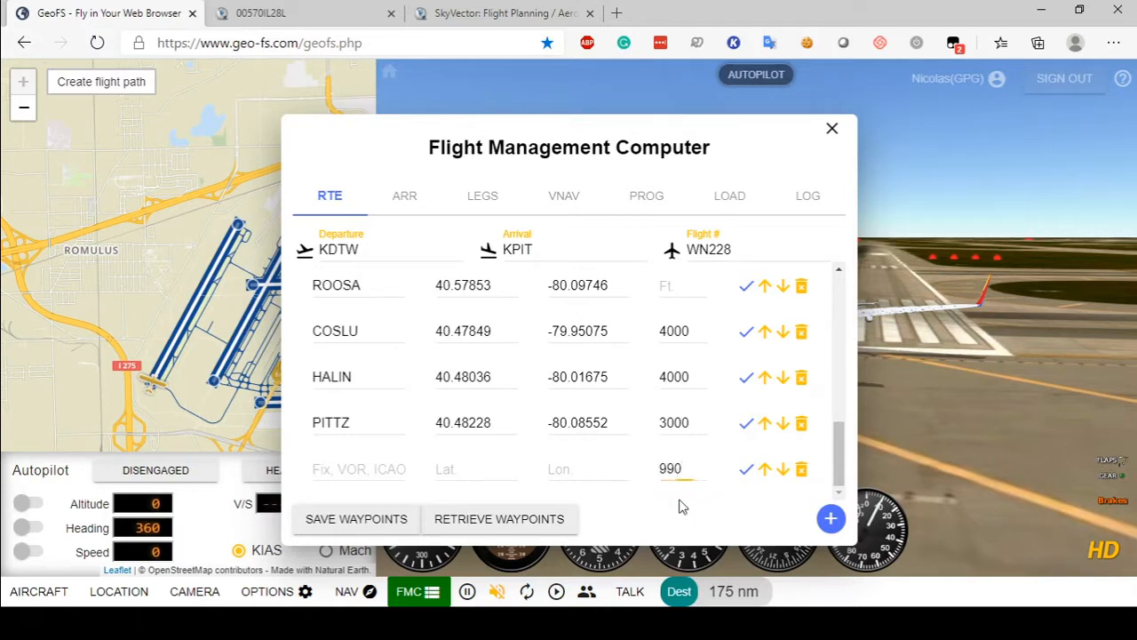
click(359, 469)
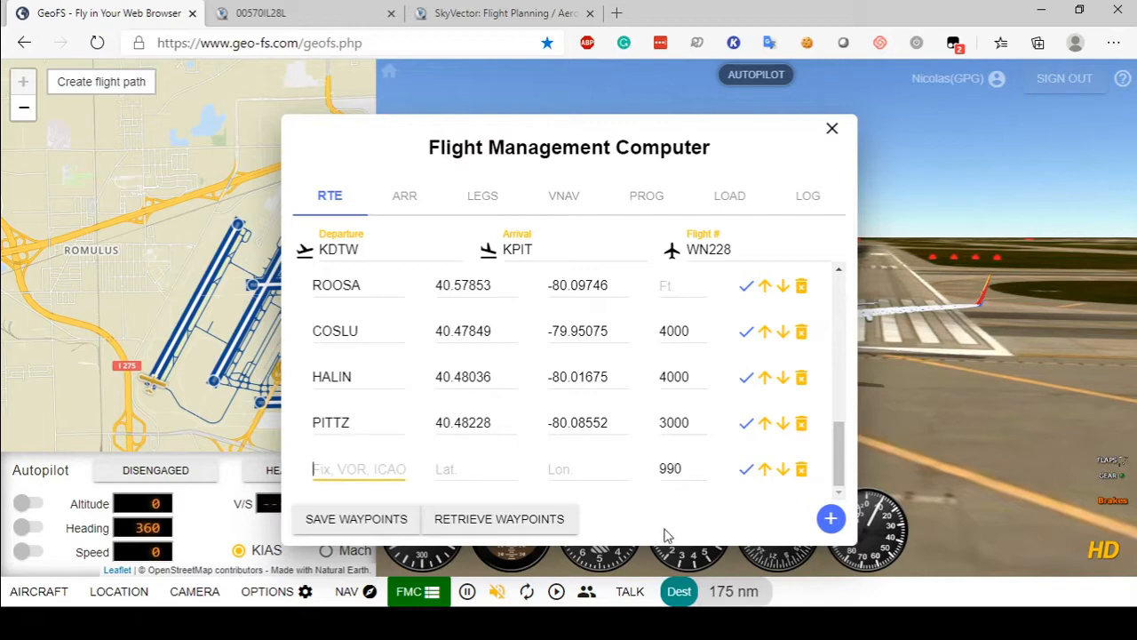
text(rw)
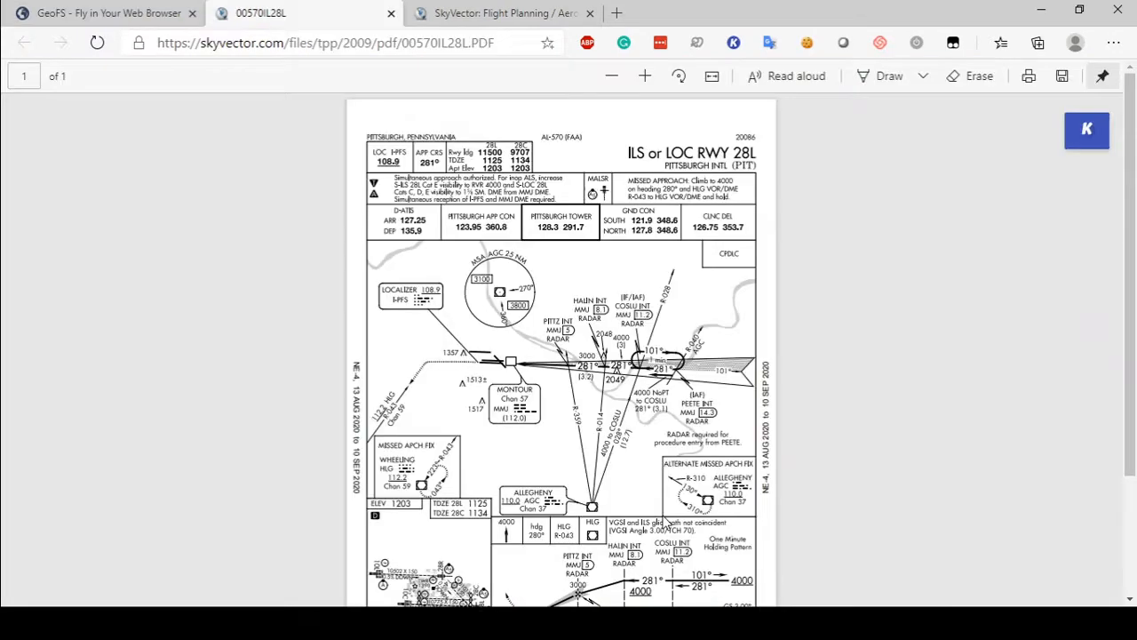
click(106, 13)
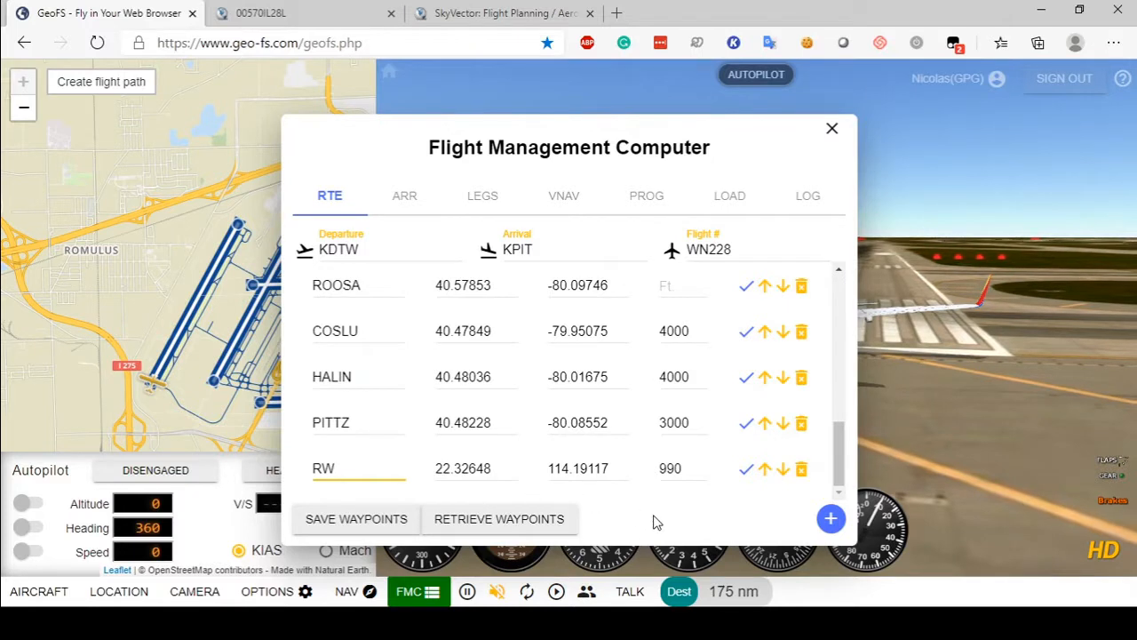
text(28L)
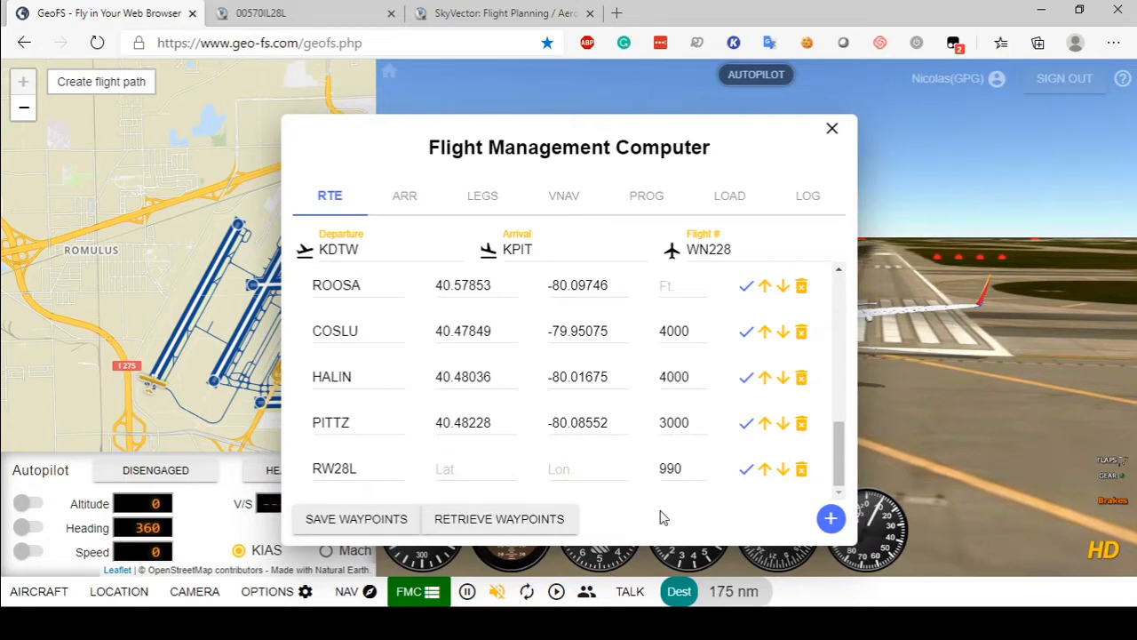
mouse_move(723, 543)
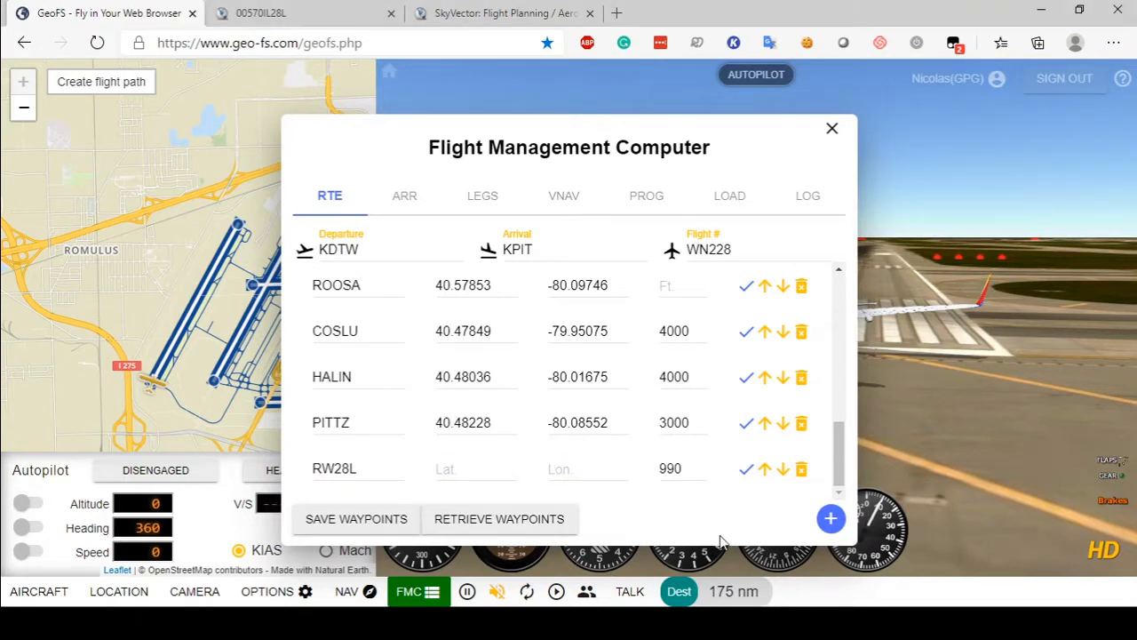
mouse_move(643, 511)
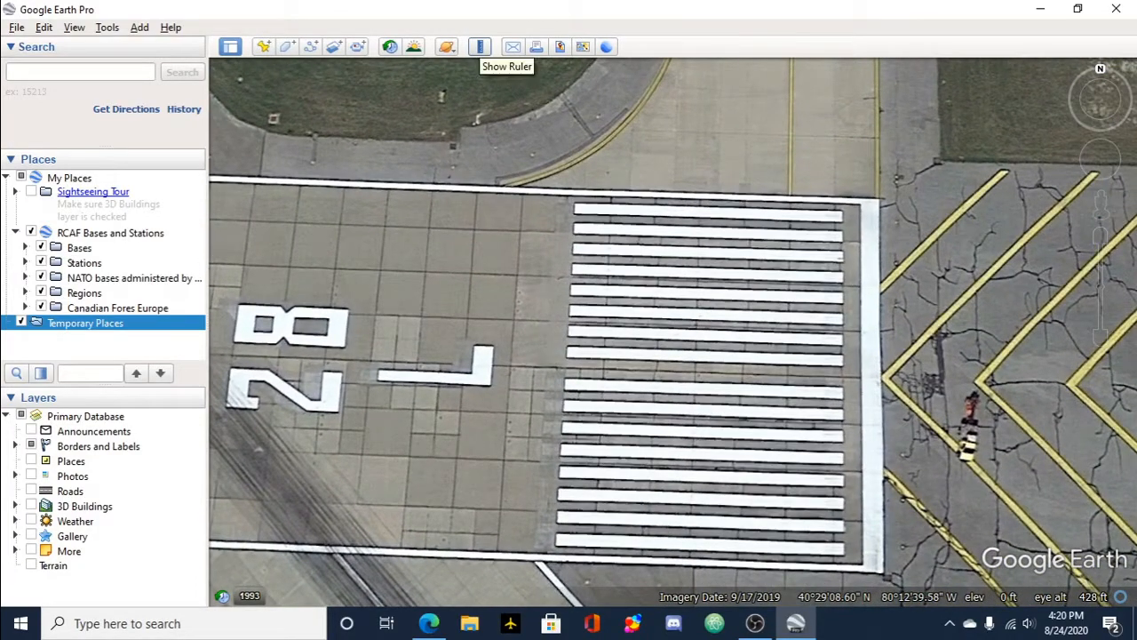
Step: Measure a ruler line along the runway 28L centreline and save it as a path
click(479, 46)
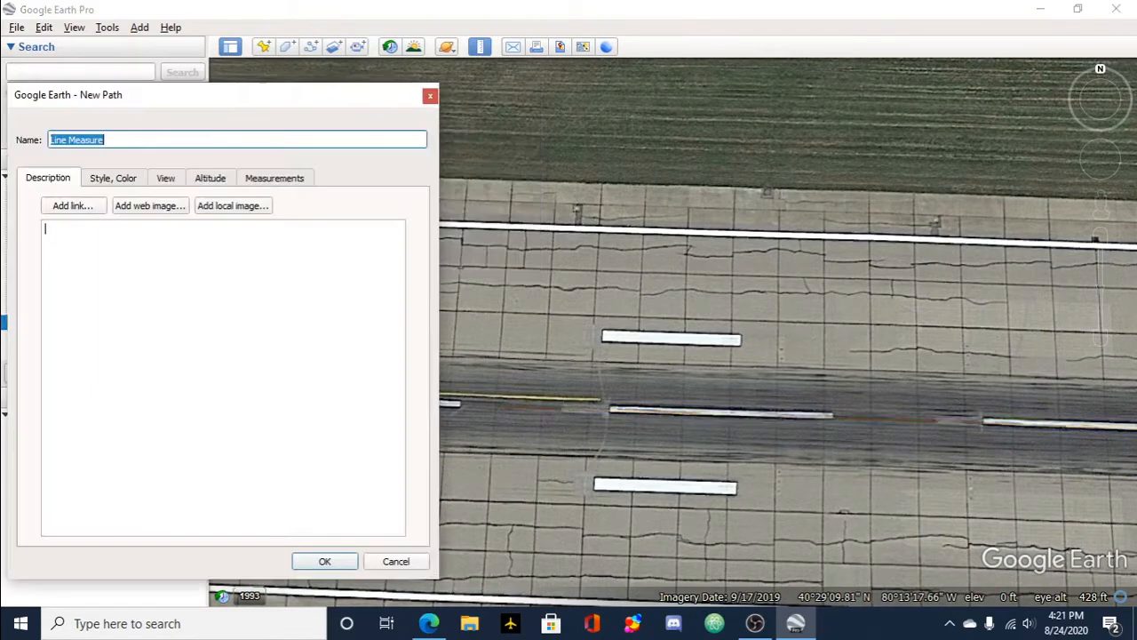
click(325, 560)
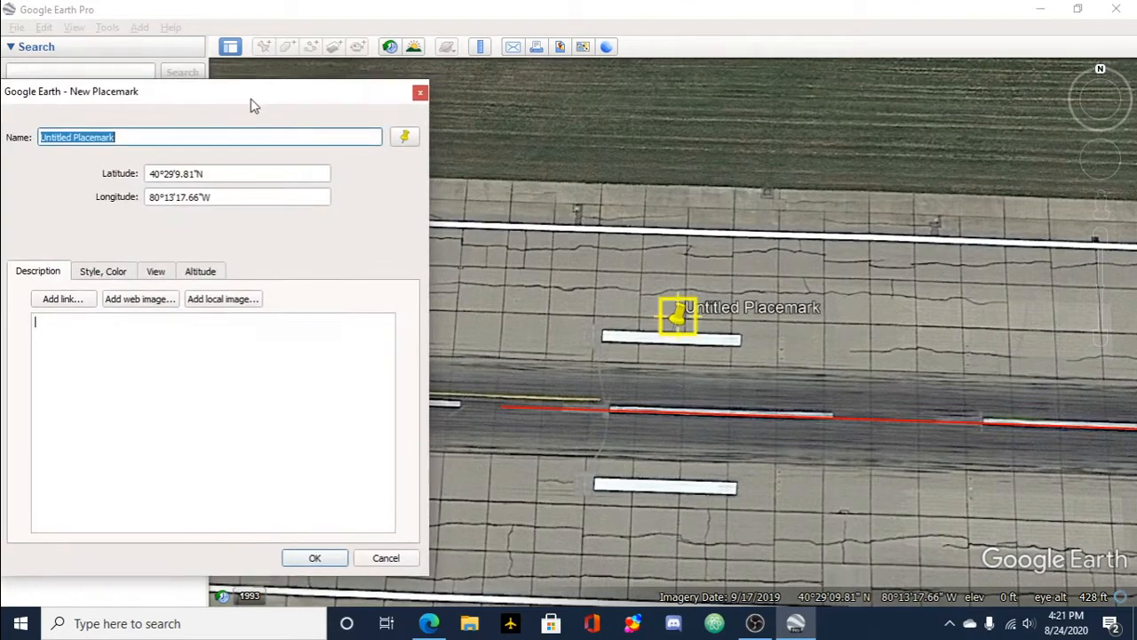
Step: Drag the placemark onto the 28L threshold and search 40°29'9.41"N 80°13'18.85"W in Google Maps
drag(680, 316, 502, 391)
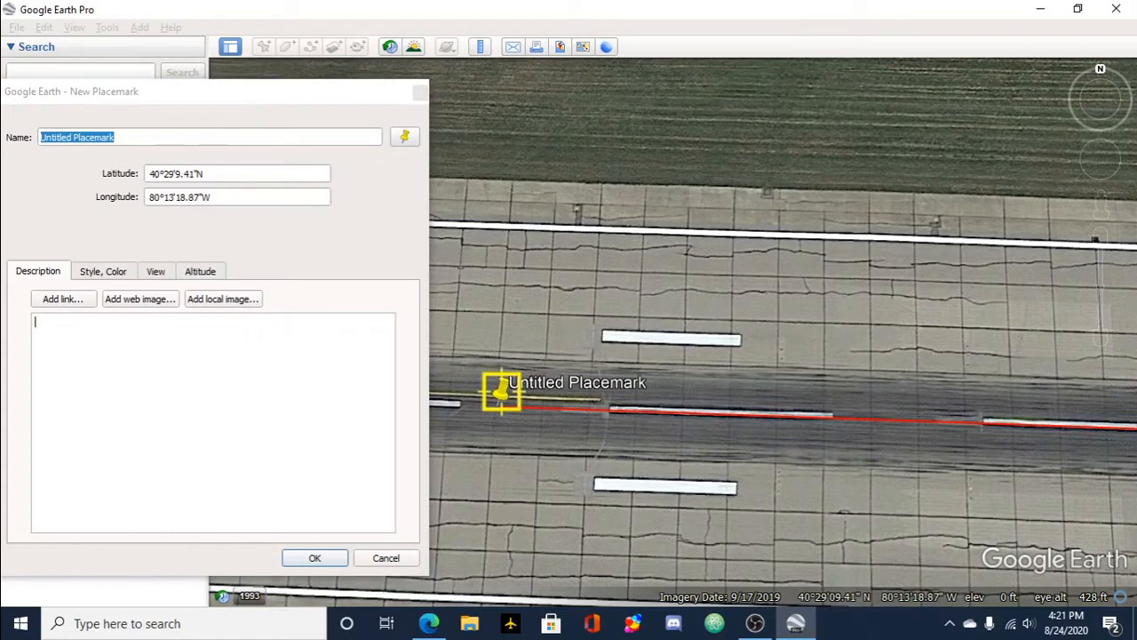
drag(503, 391, 507, 391)
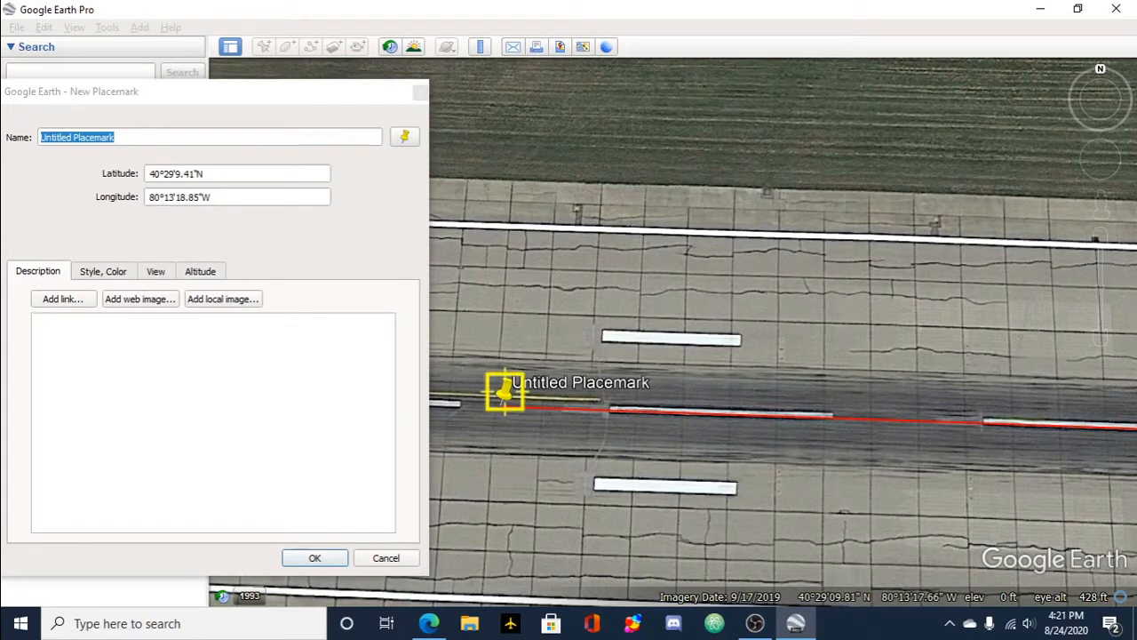
text(40°29'9.41"N,  80°13'18.85"W)
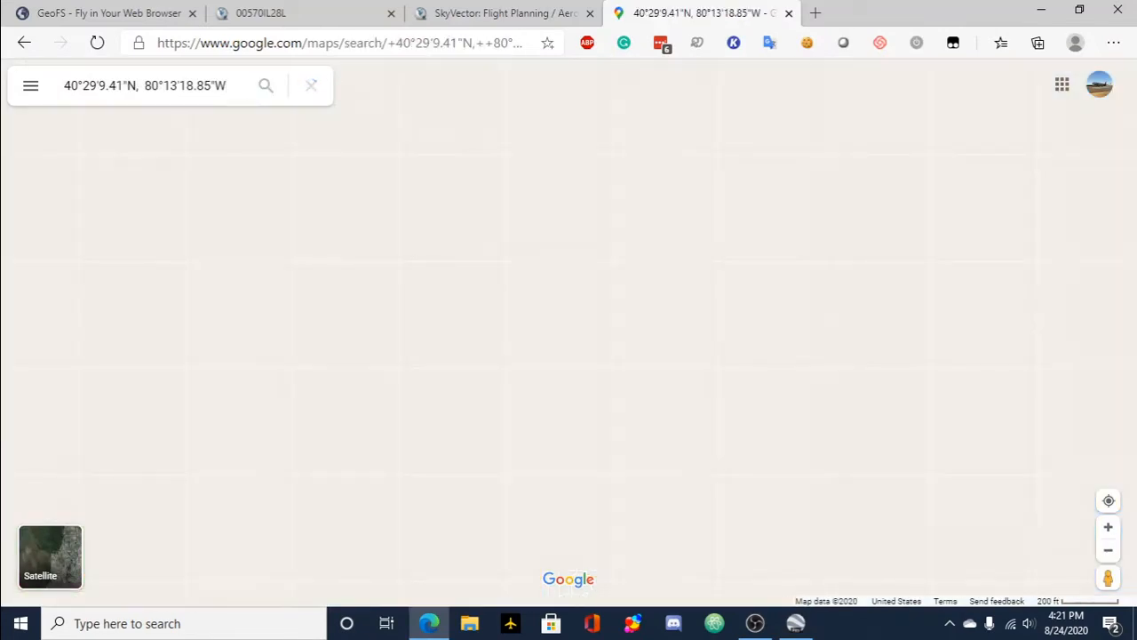
Step: Copy the decimal coordinates 40.485947, -80.221903 into RW28L's Lat and Lon fields
click(265, 84)
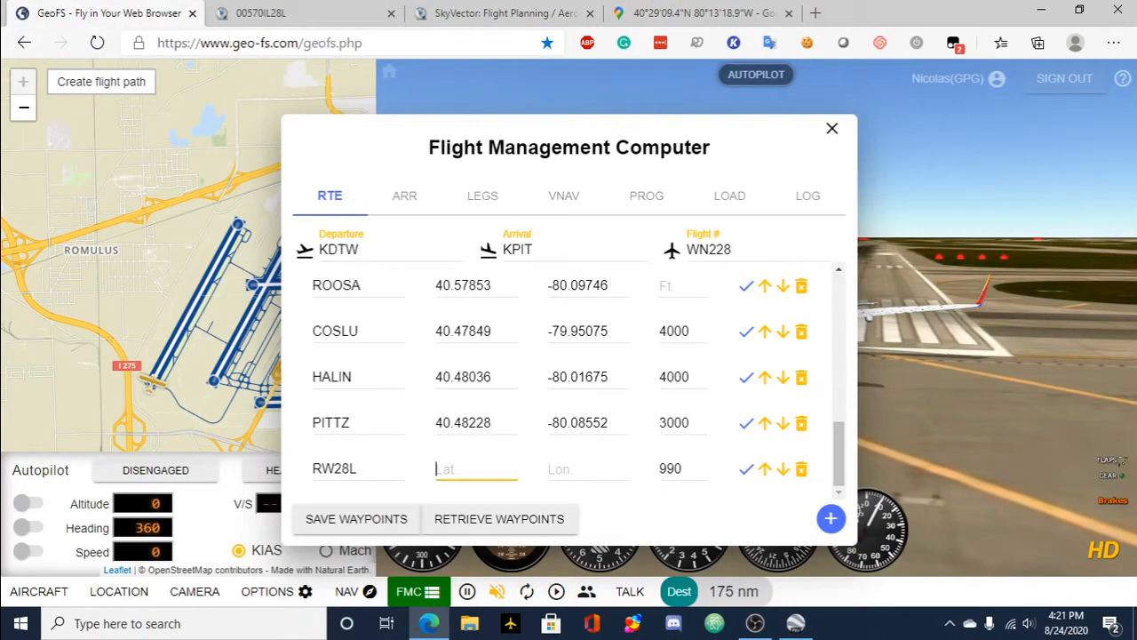
click(693, 12)
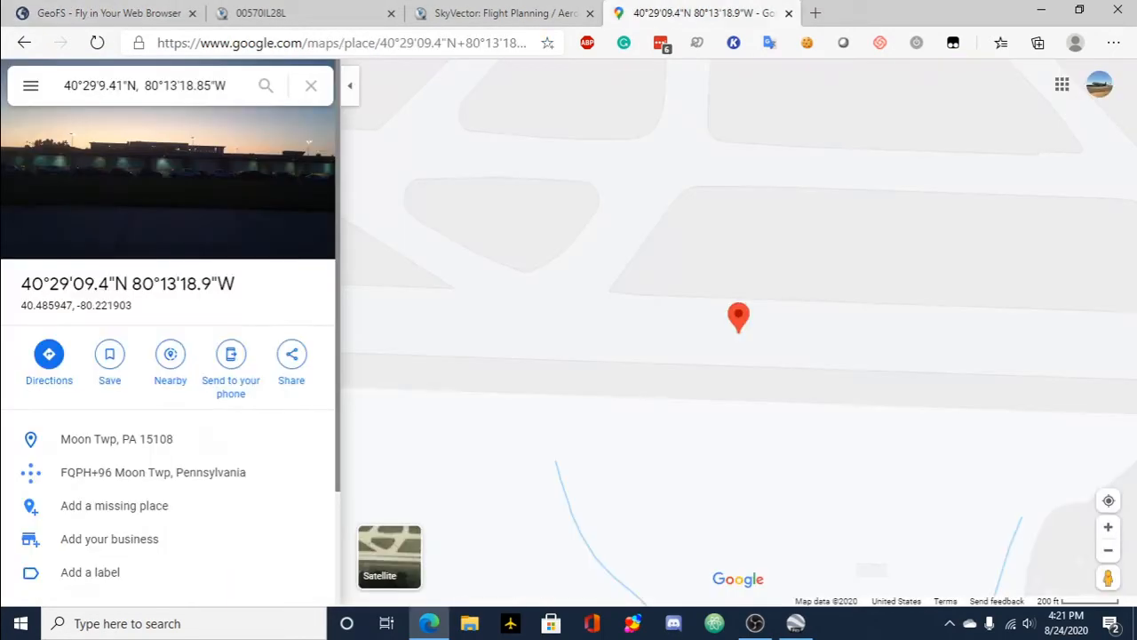
click(107, 12)
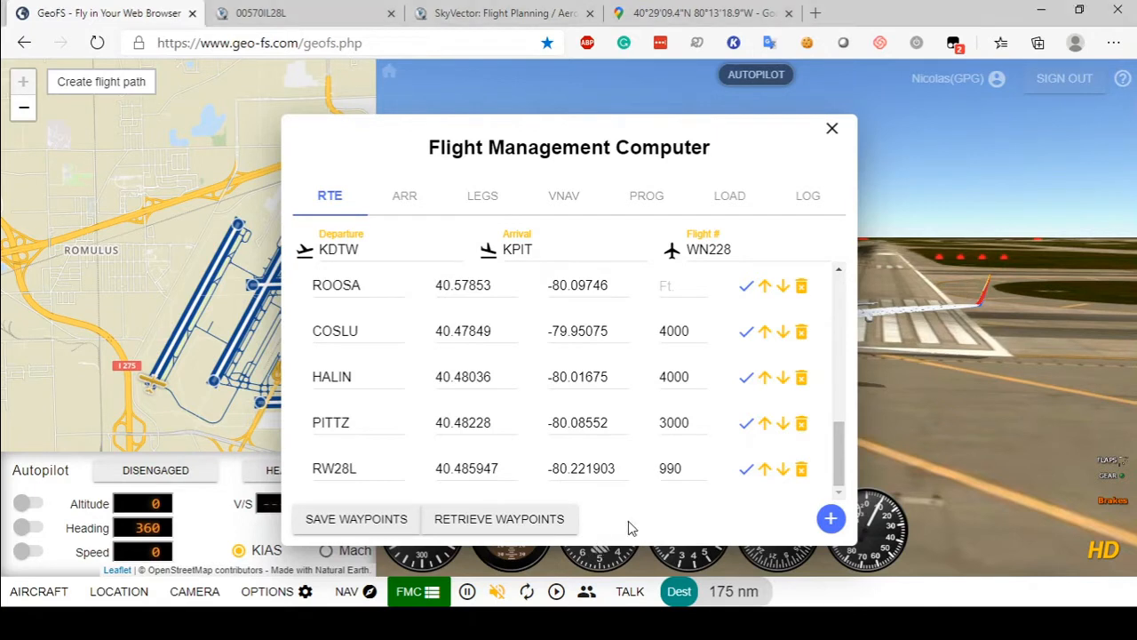
mouse_move(587, 453)
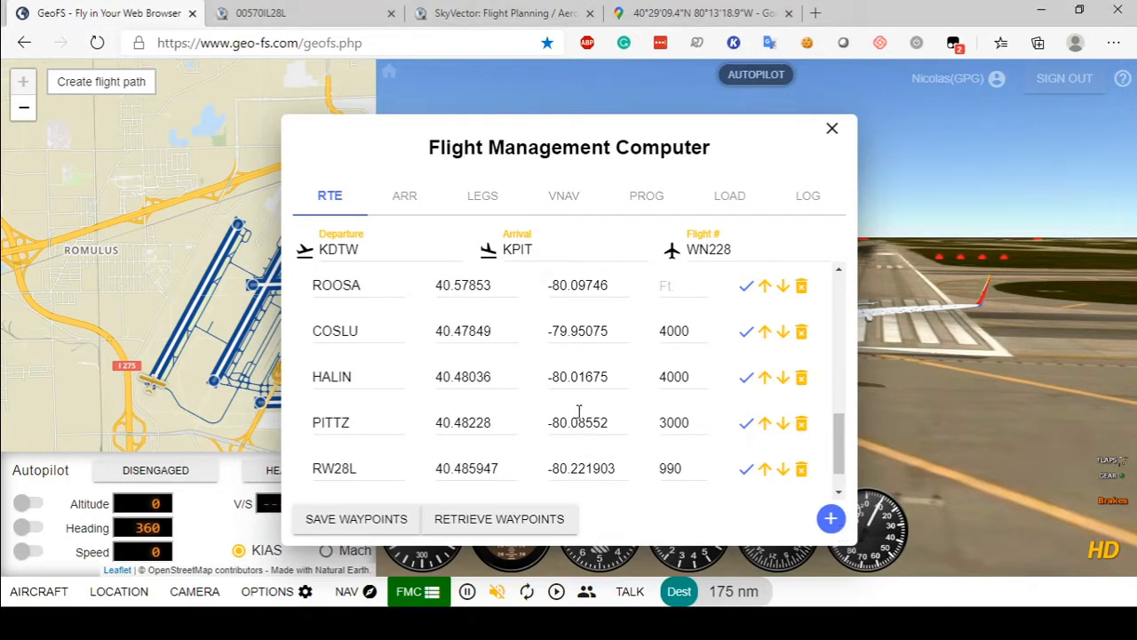
Step: Add a BUTTER flare-point waypoint after RW28L with its altitude
click(800, 286)
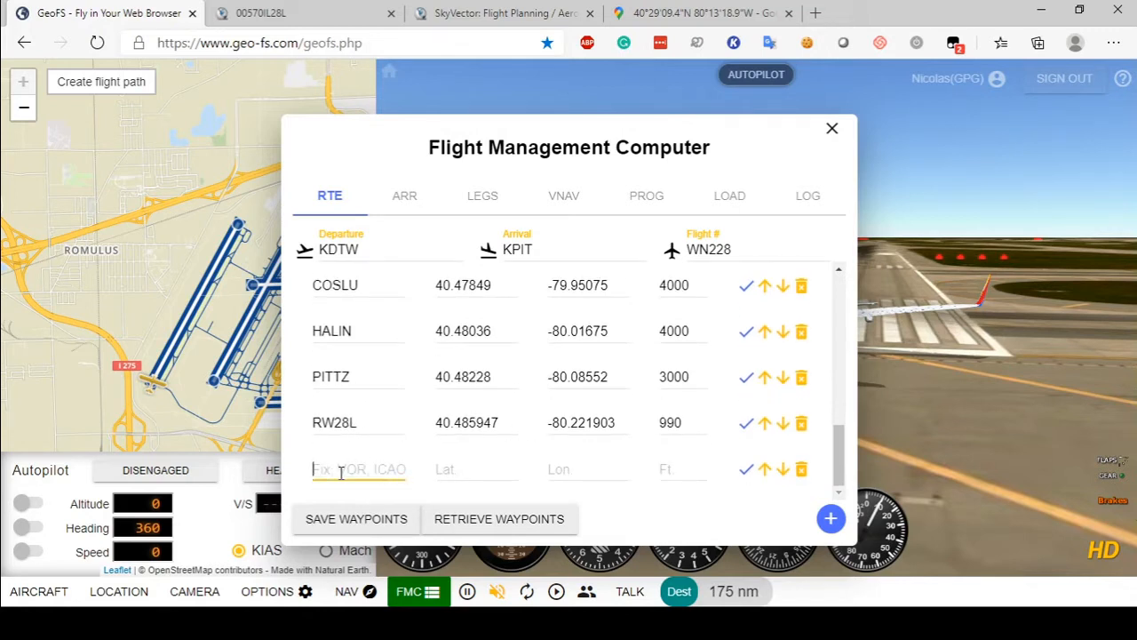
text(BUTTER)
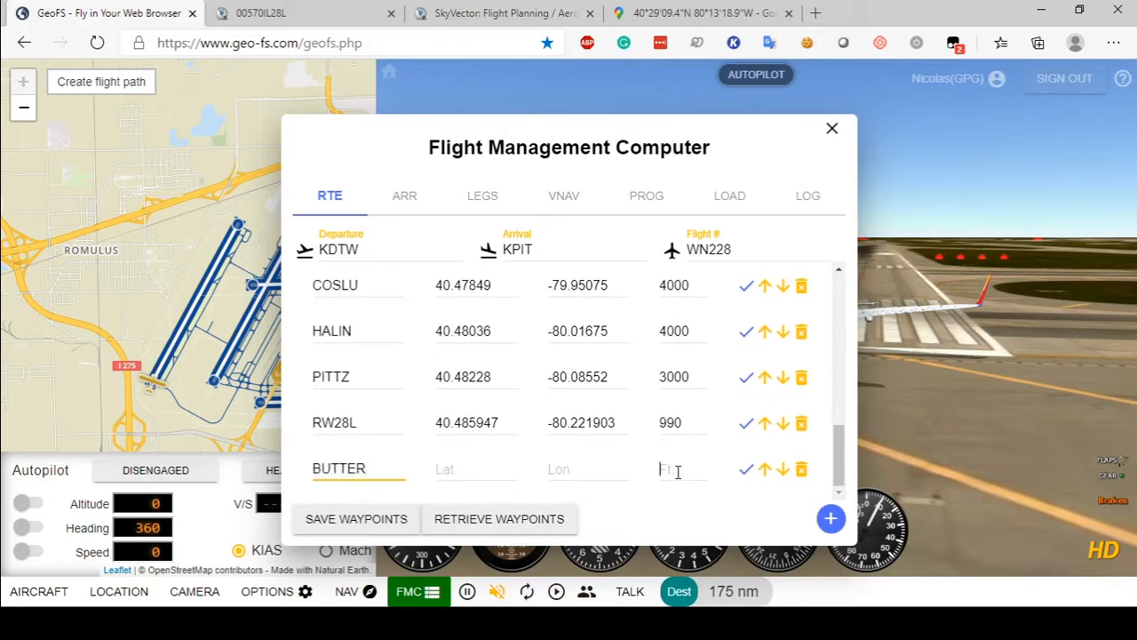
text(99)
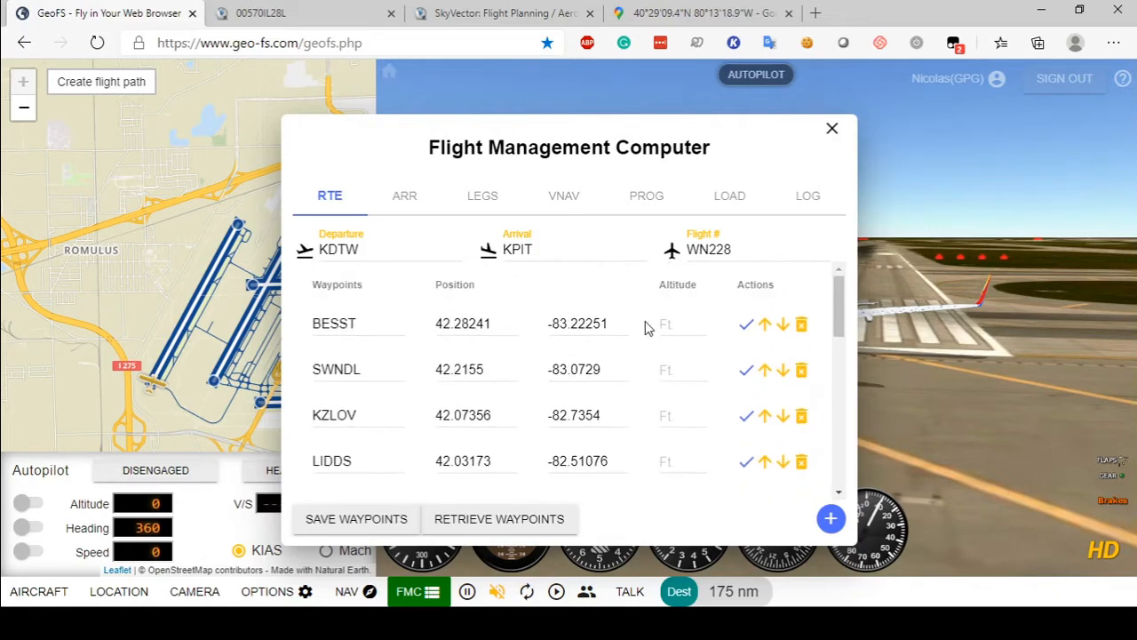
Step: Review the ARR, RTE and VNAV pages, then reach the LOAD page showing the route text ending RW28L 990, BUTTER 990
click(404, 196)
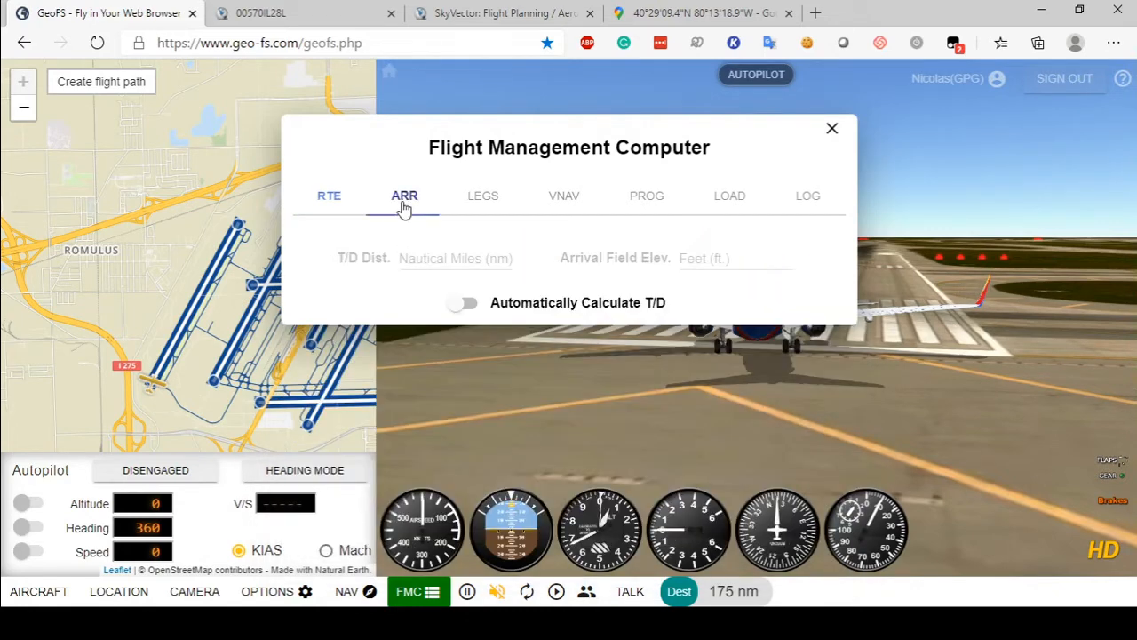
click(328, 195)
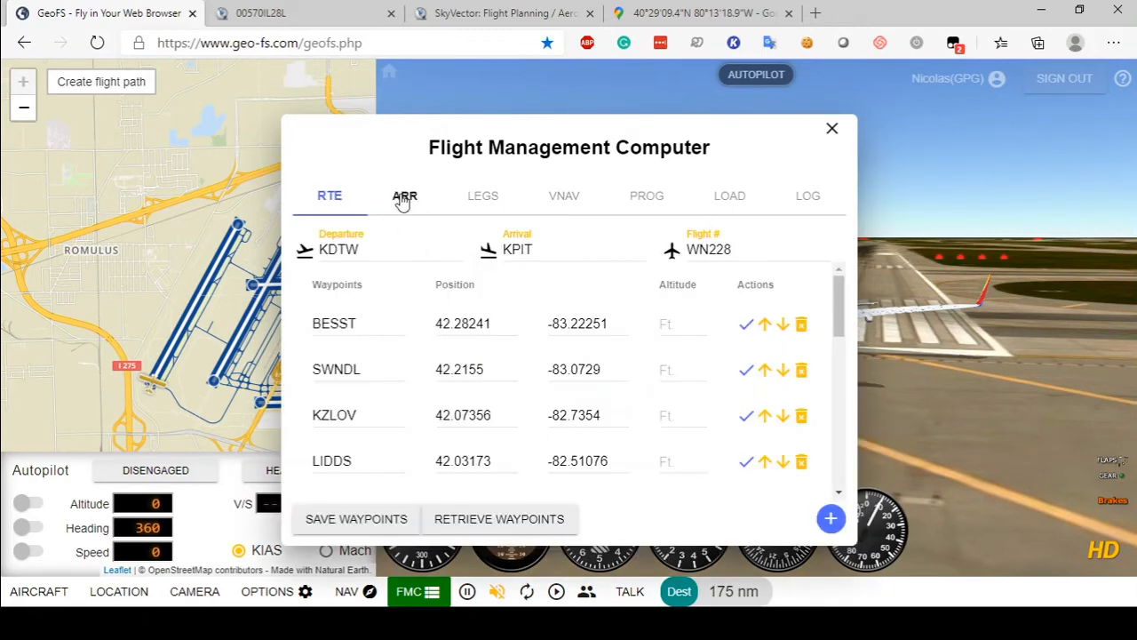
click(403, 195)
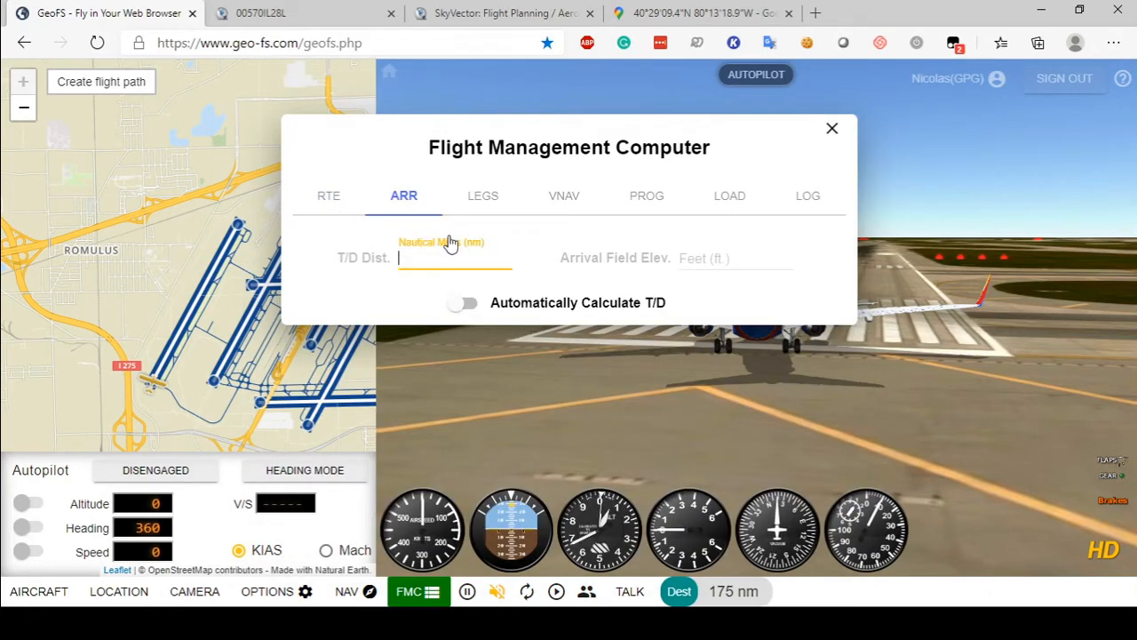
click(562, 195)
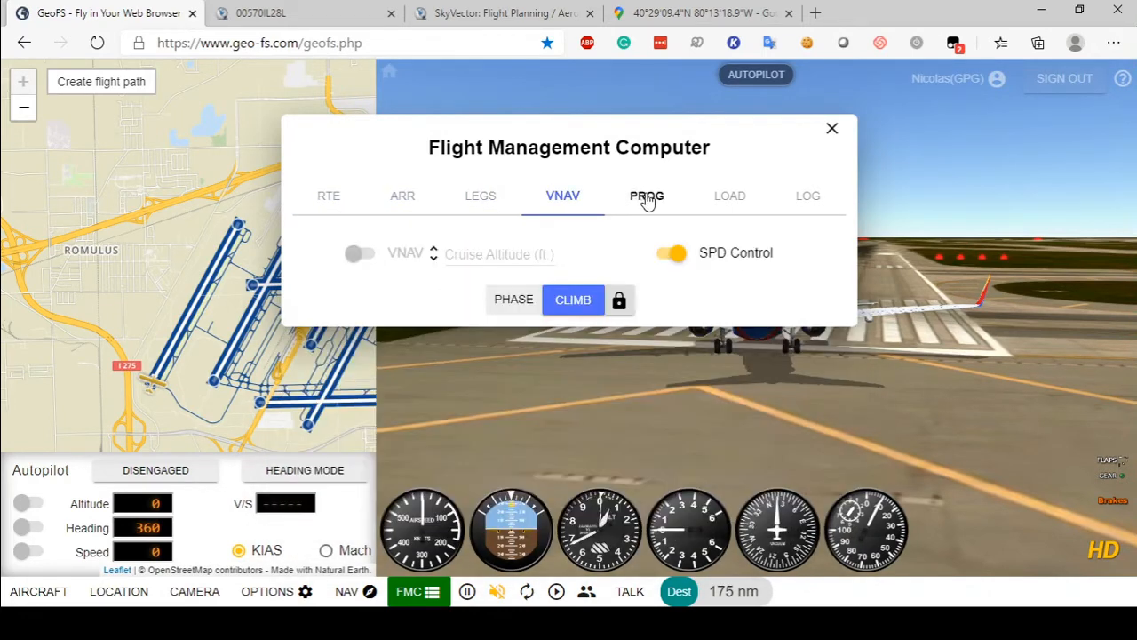
click(329, 195)
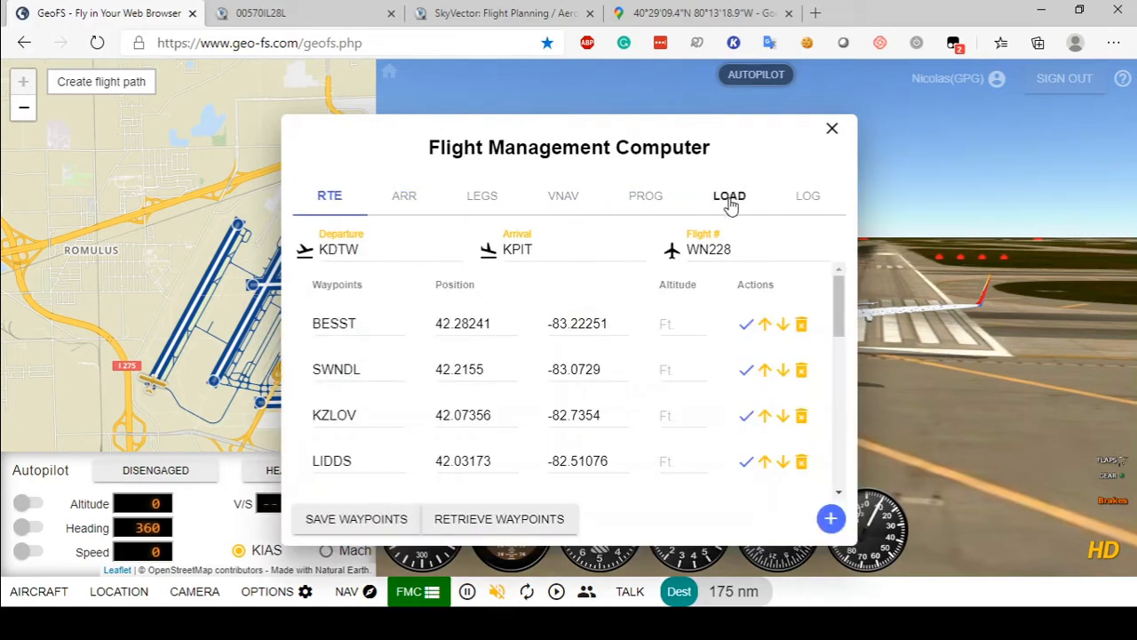
click(728, 196)
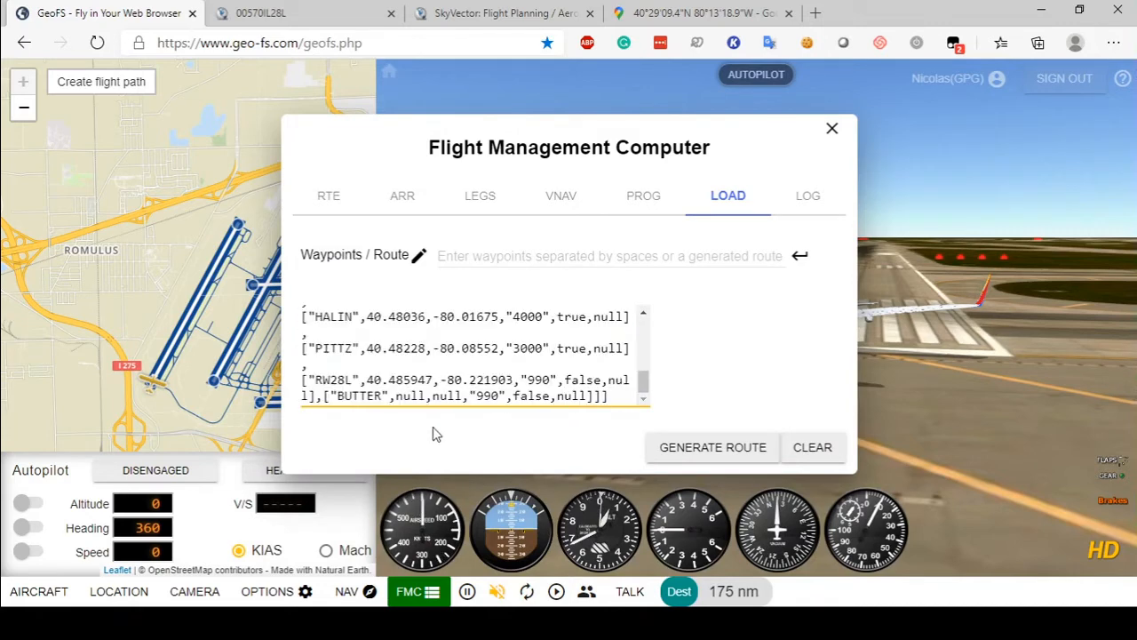
Step: Select the route text on the LOAD page and generate the WN228 route from BESST to BUTTER
drag(305, 347, 609, 396)
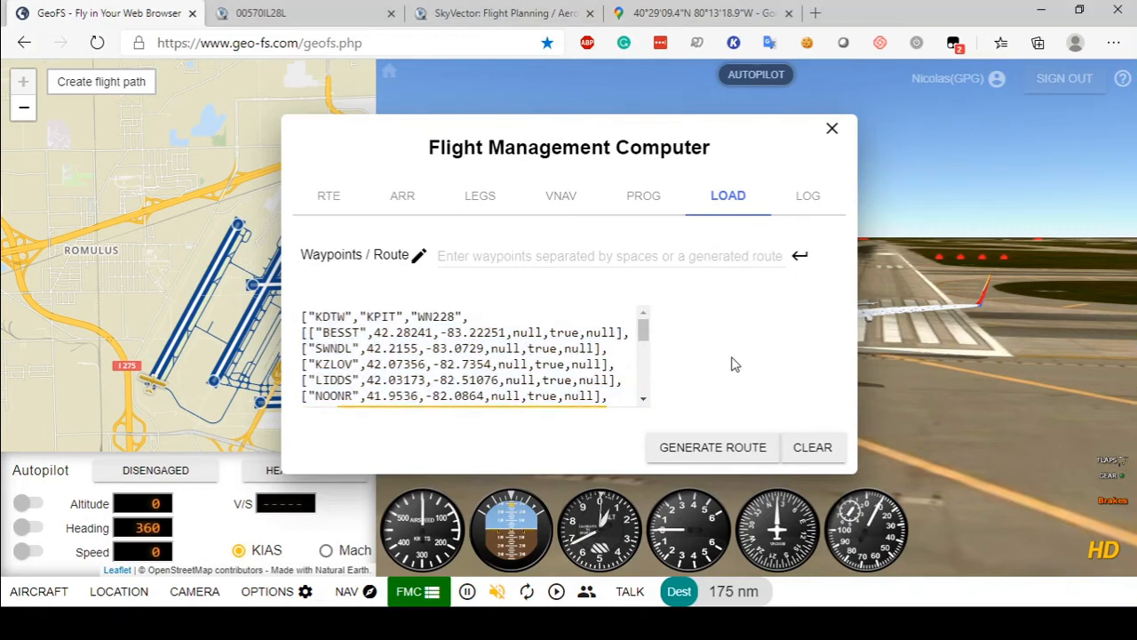
click(330, 196)
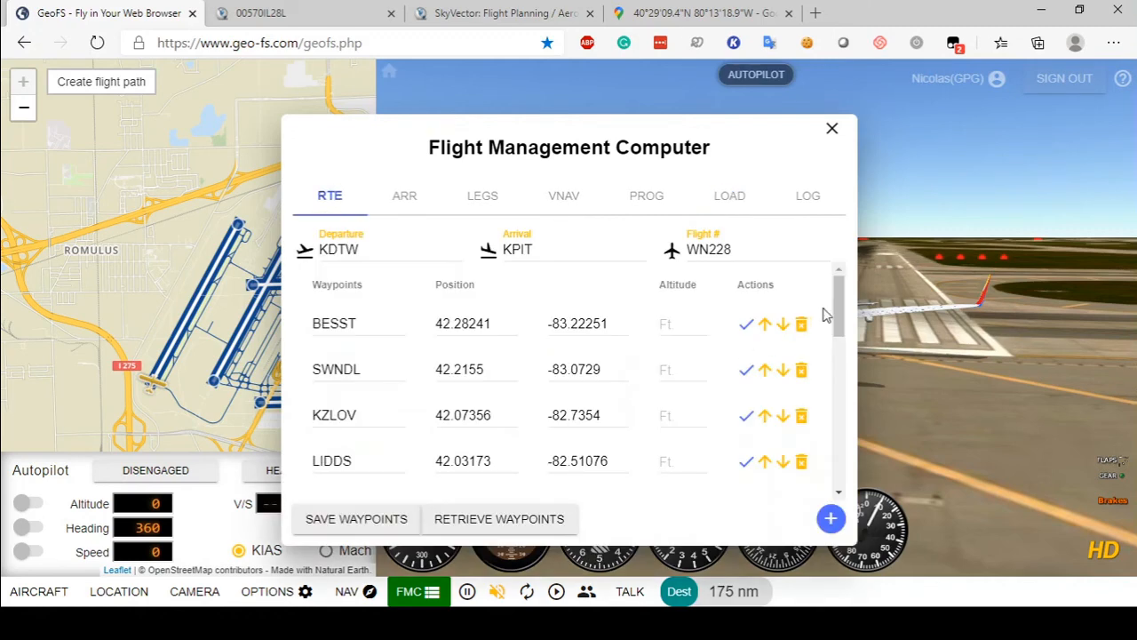
mouse_move(586, 293)
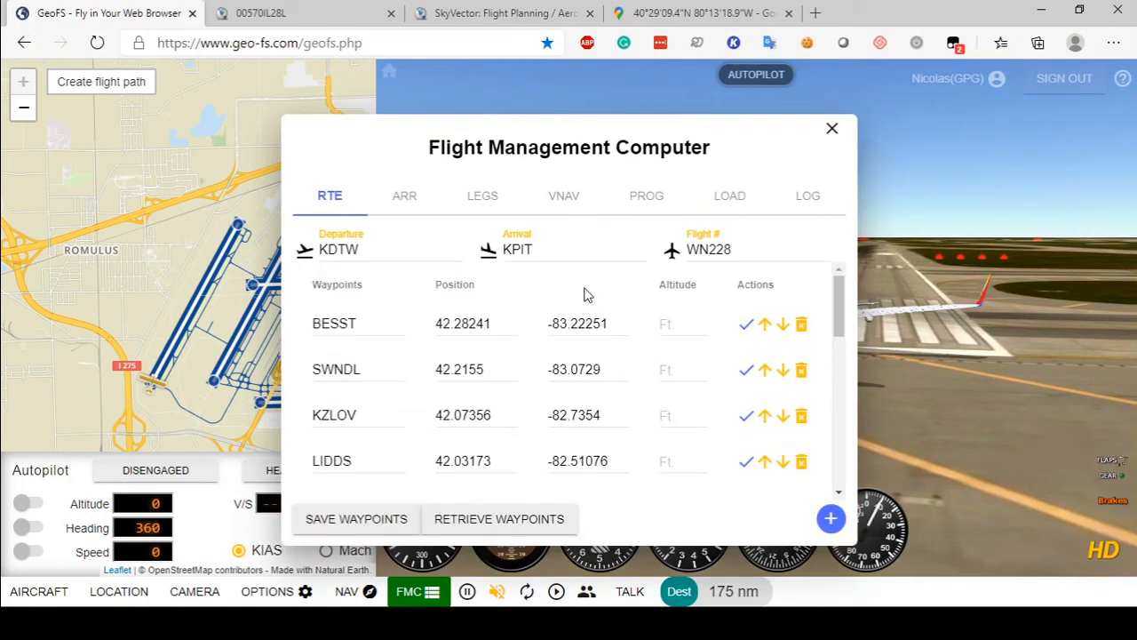